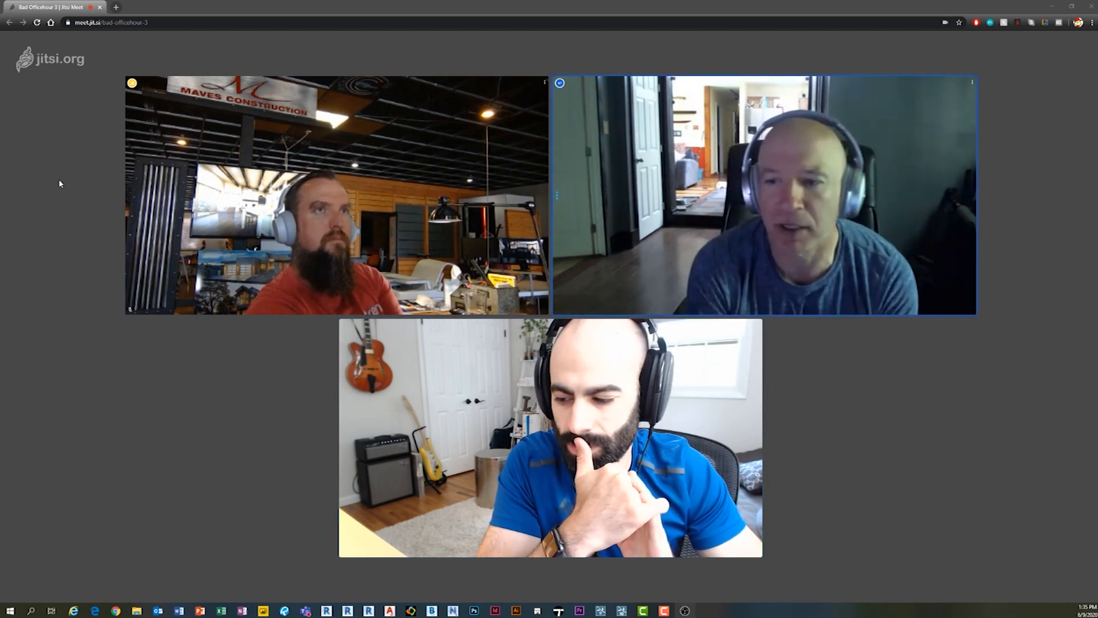
mouse_move(549, 442)
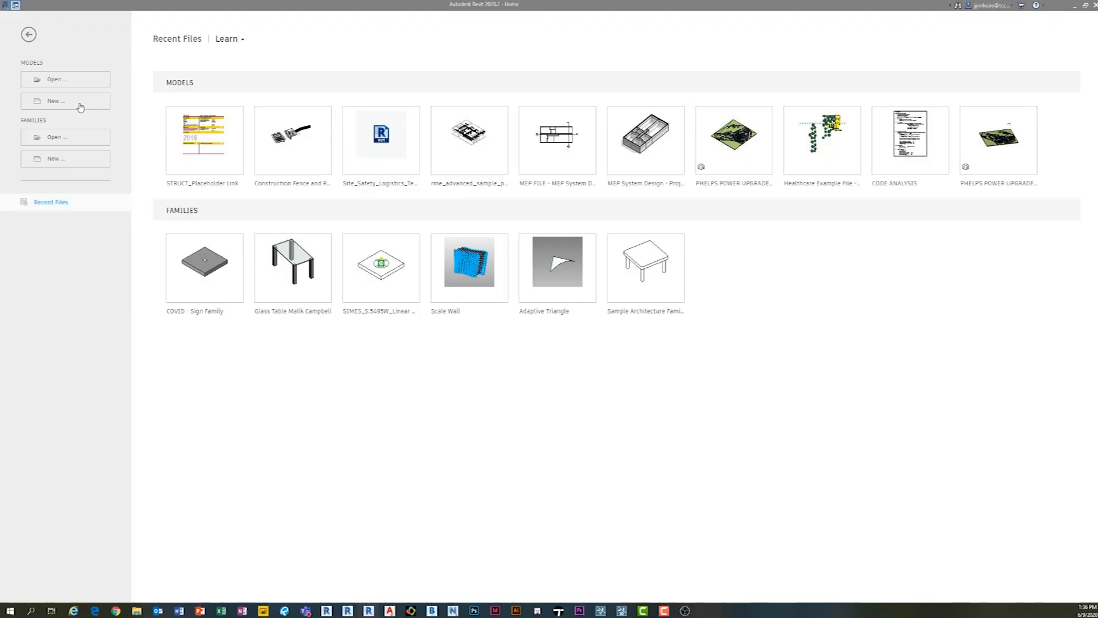
- Start a new project from the Construction Template and draw a Curtain Wall 1 and a Storefront wall
left_click(64, 101)
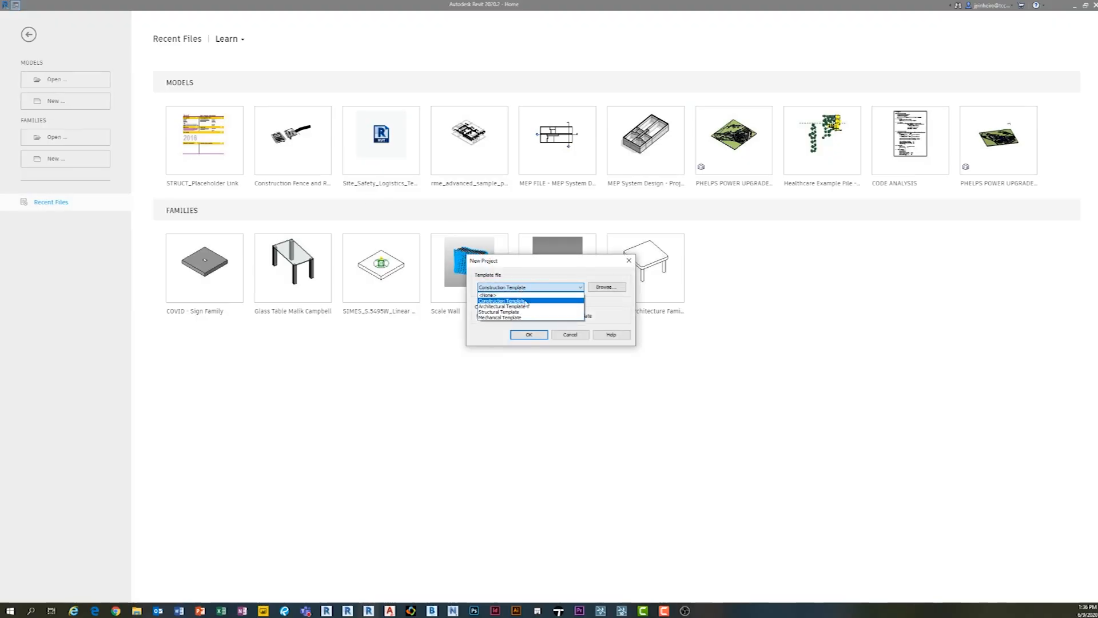
left_click(528, 334)
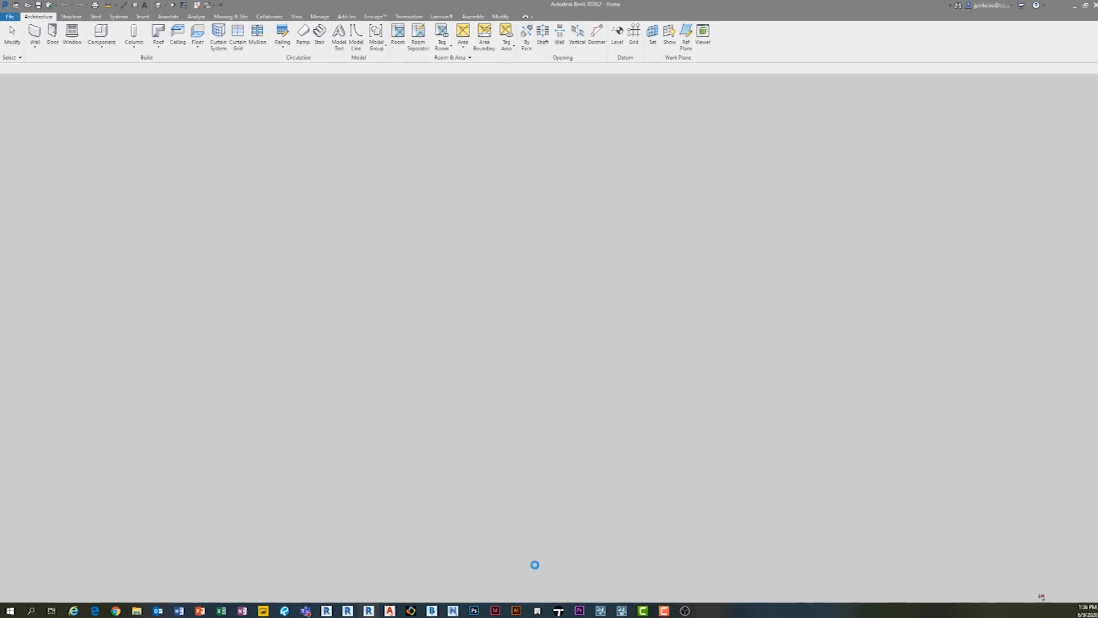
left_click(533, 565)
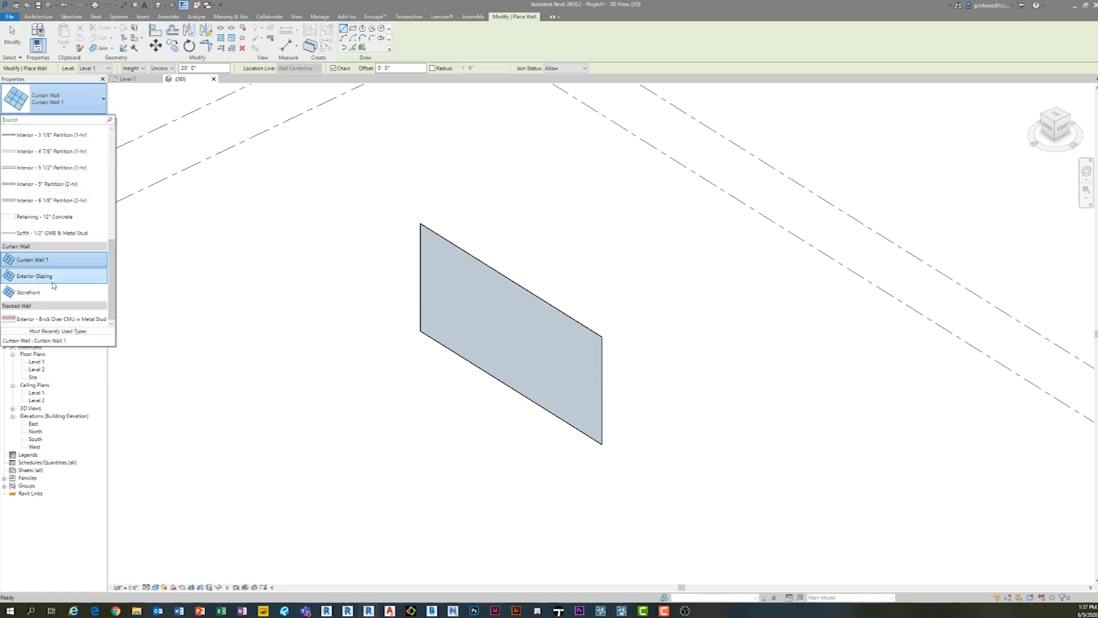
left_click(26, 291)
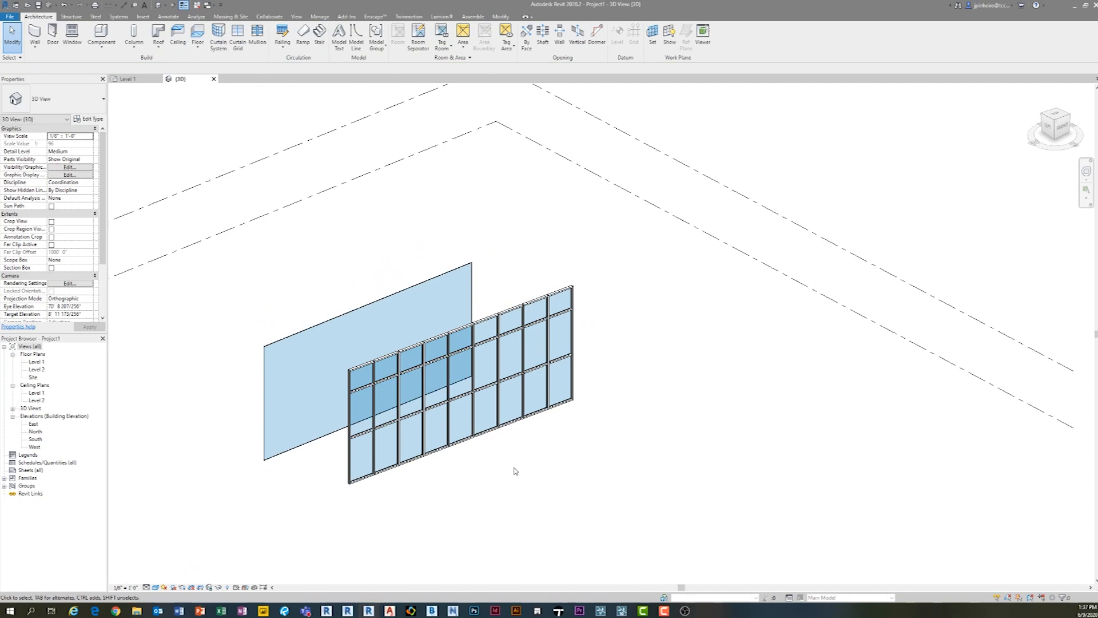
- Create a second project from the ARCH - Default - Turner 2019.rte template
left_click(110, 36)
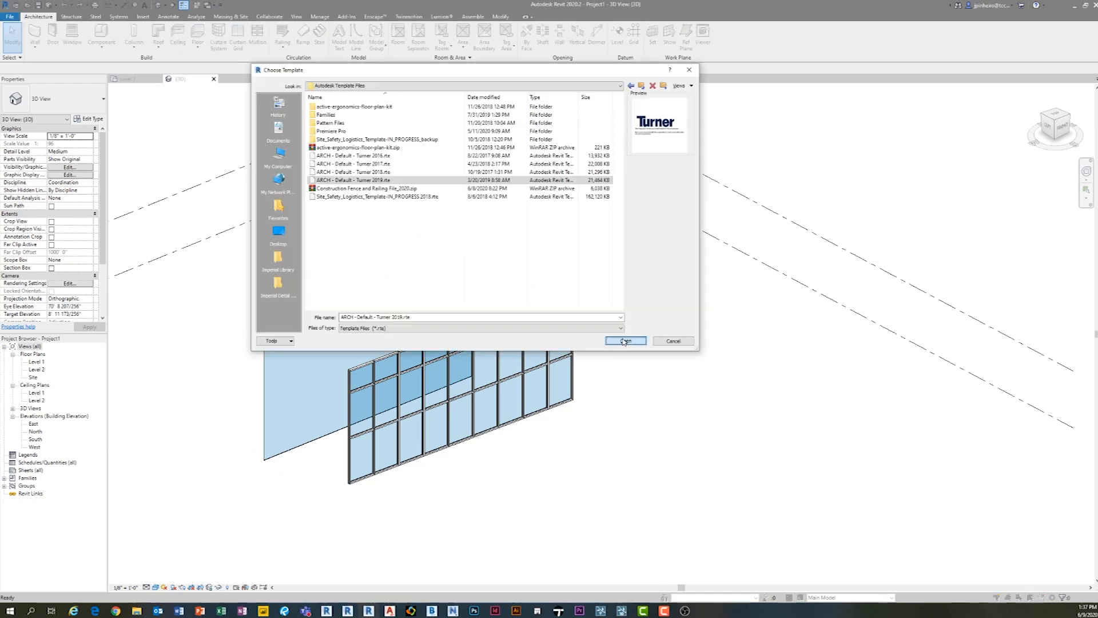
left_click(624, 341)
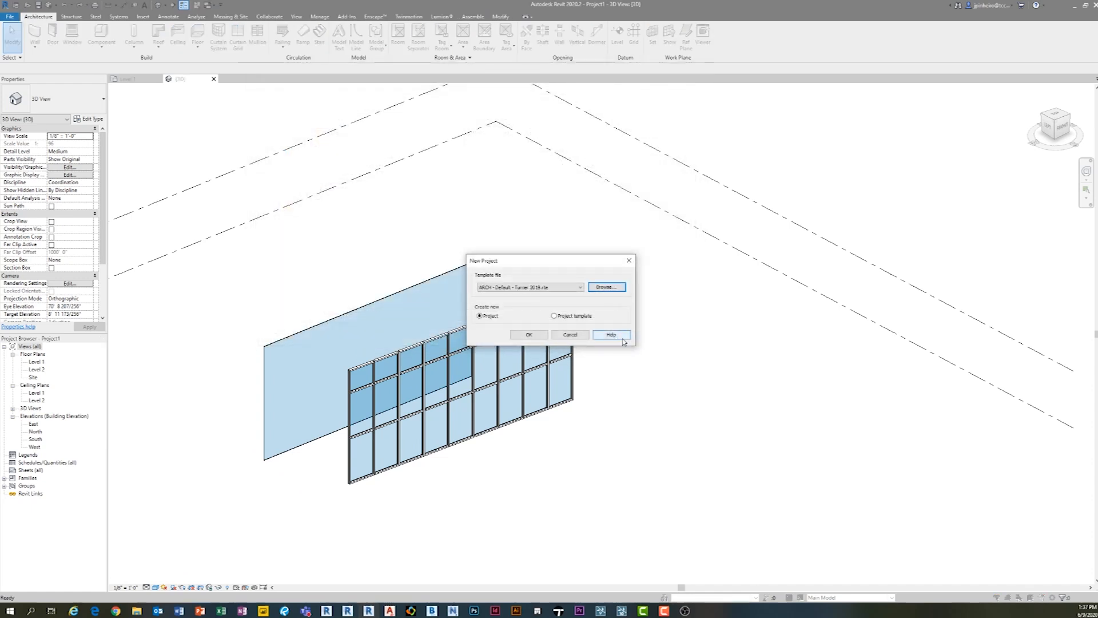
left_click(569, 334)
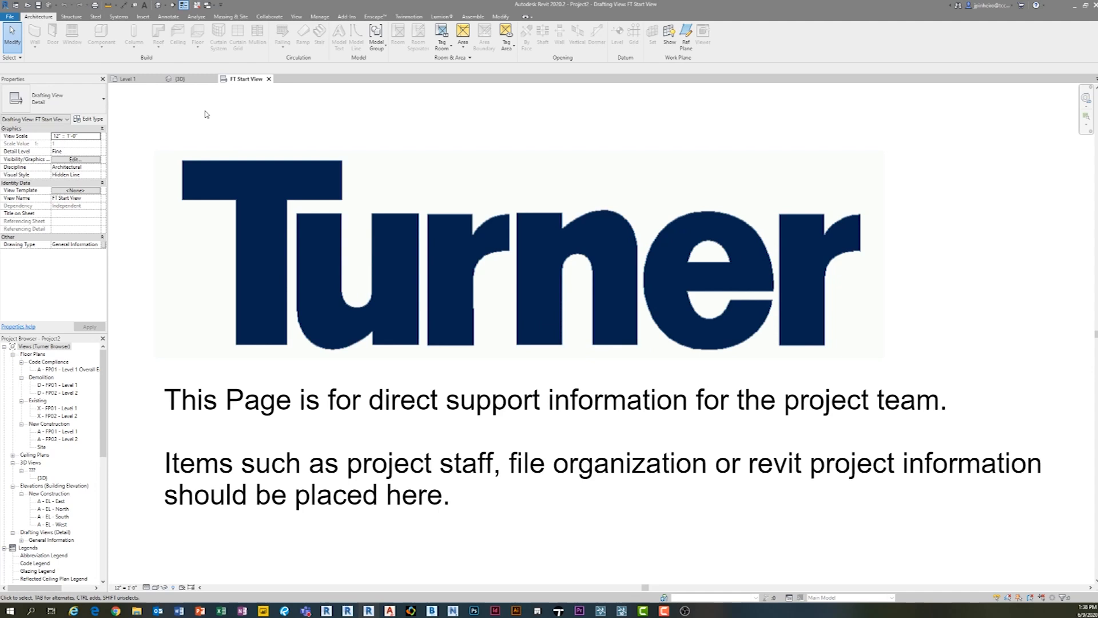
mouse_move(117, 337)
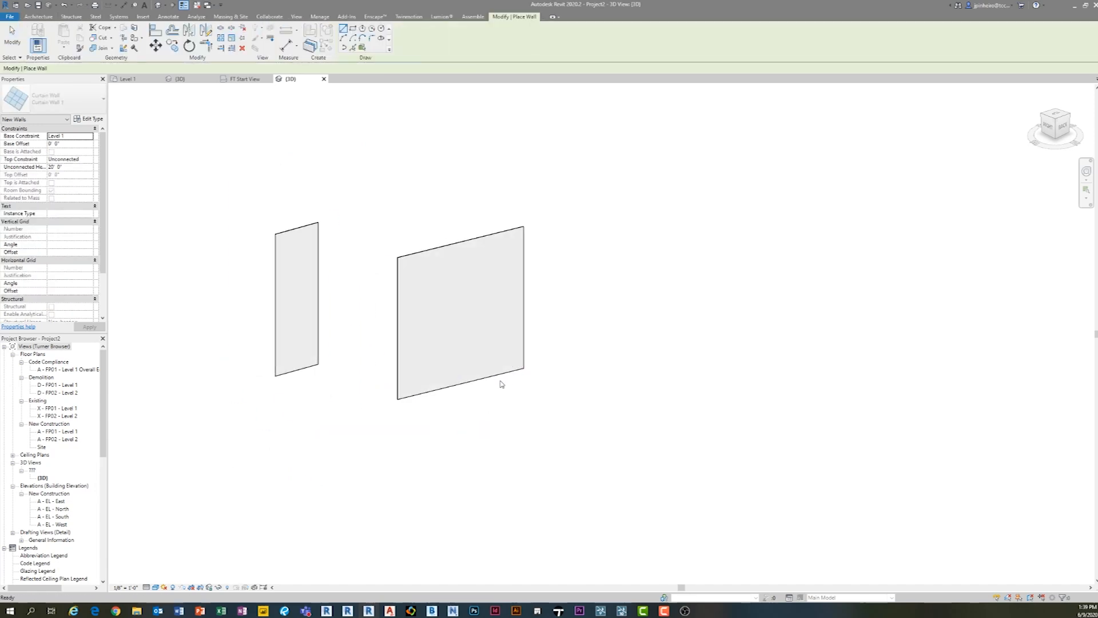
- Bring up the Curtain Wall 1 type properties for one of the placed curtain walls
left_click(90, 118)
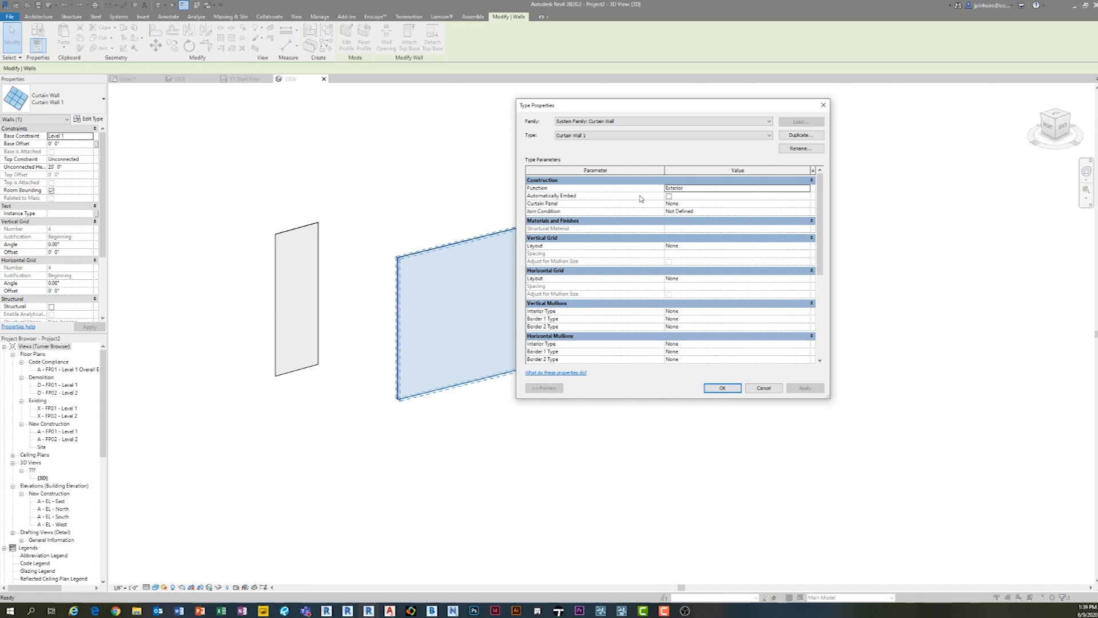
- Enable Automatically Embed, use System Panel : Glazed, and keep join condition Not Defined
left_click(738, 188)
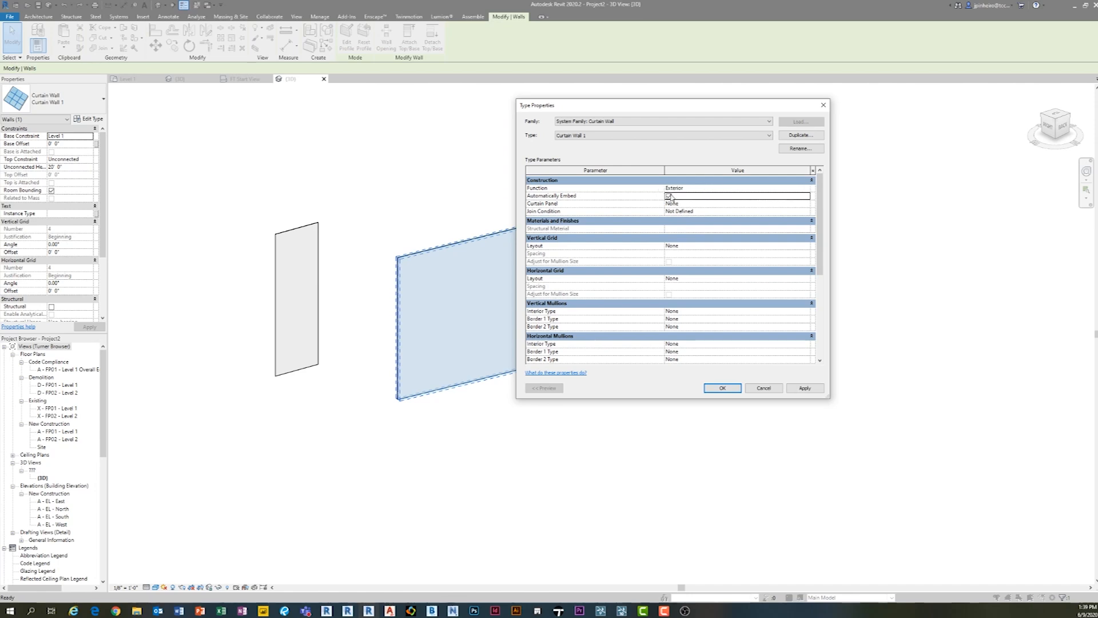
left_click(808, 204)
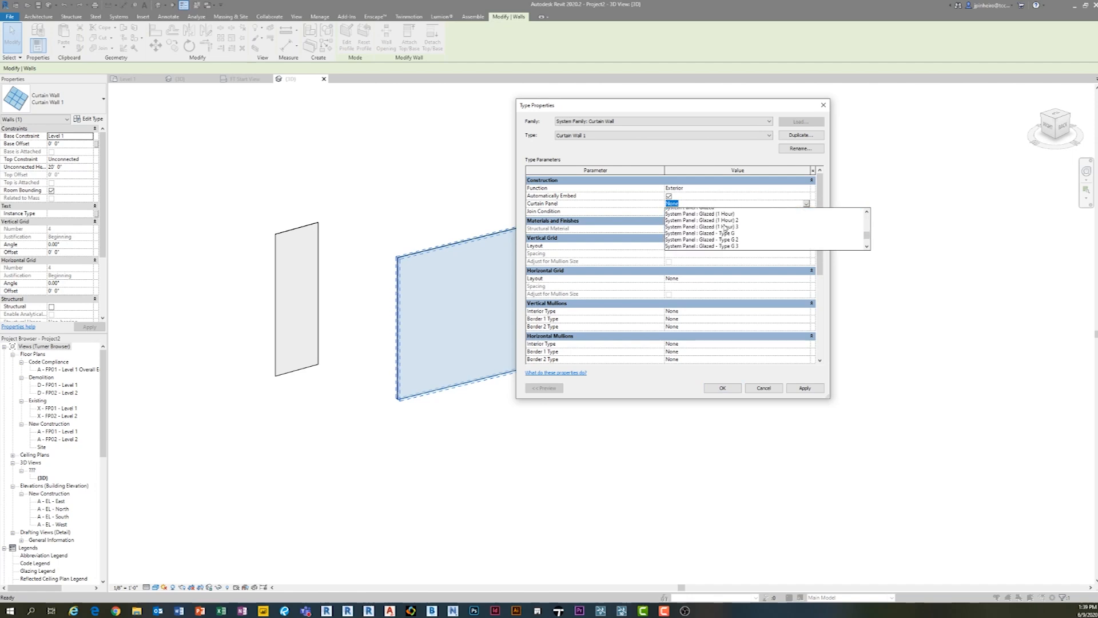
left_click(689, 207)
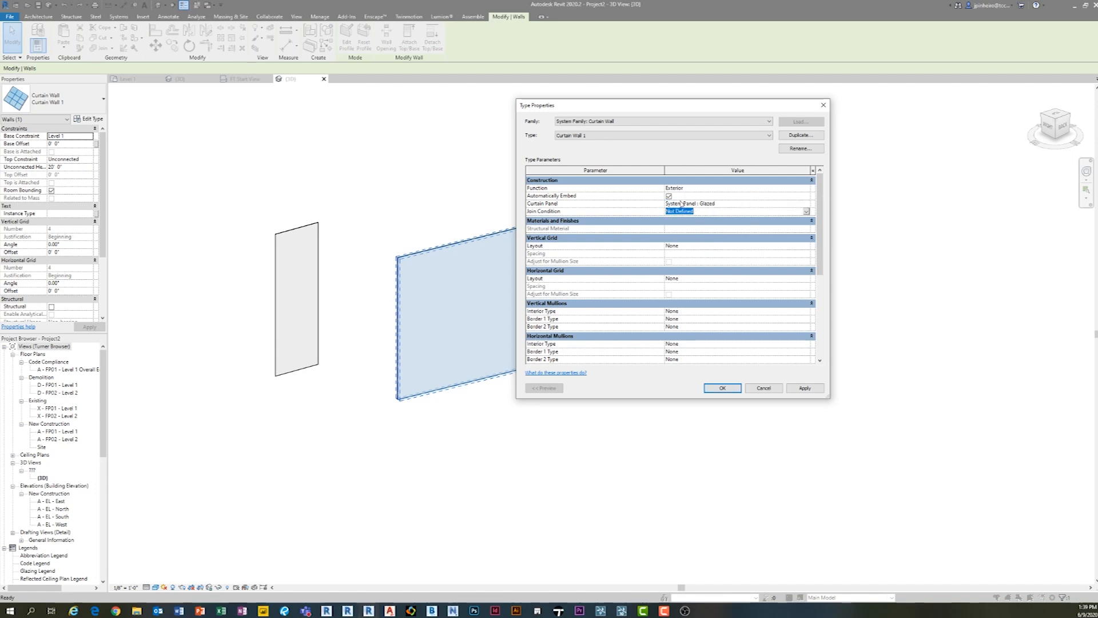
left_click(805, 210)
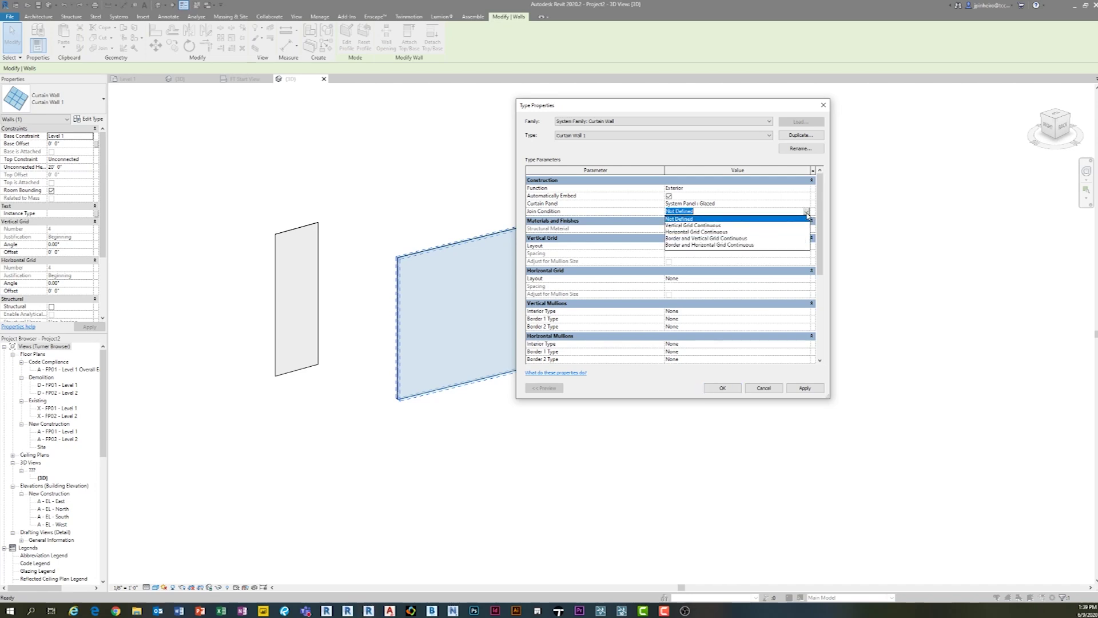
left_click(679, 217)
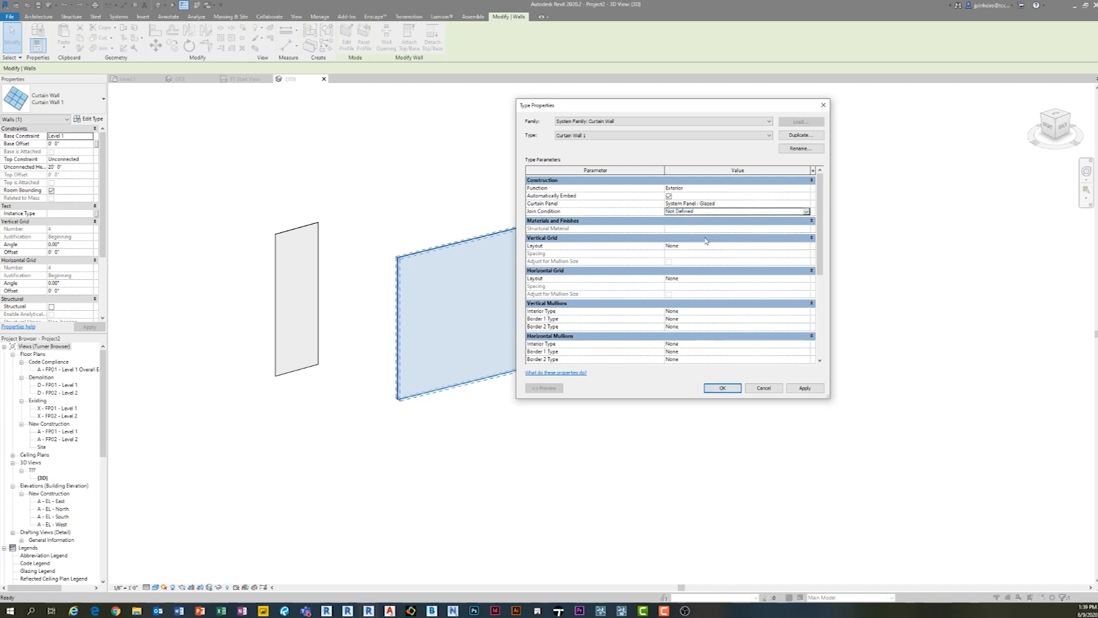
- Lay out vertical grids at a Fixed Distance of 3 feet
left_click(807, 245)
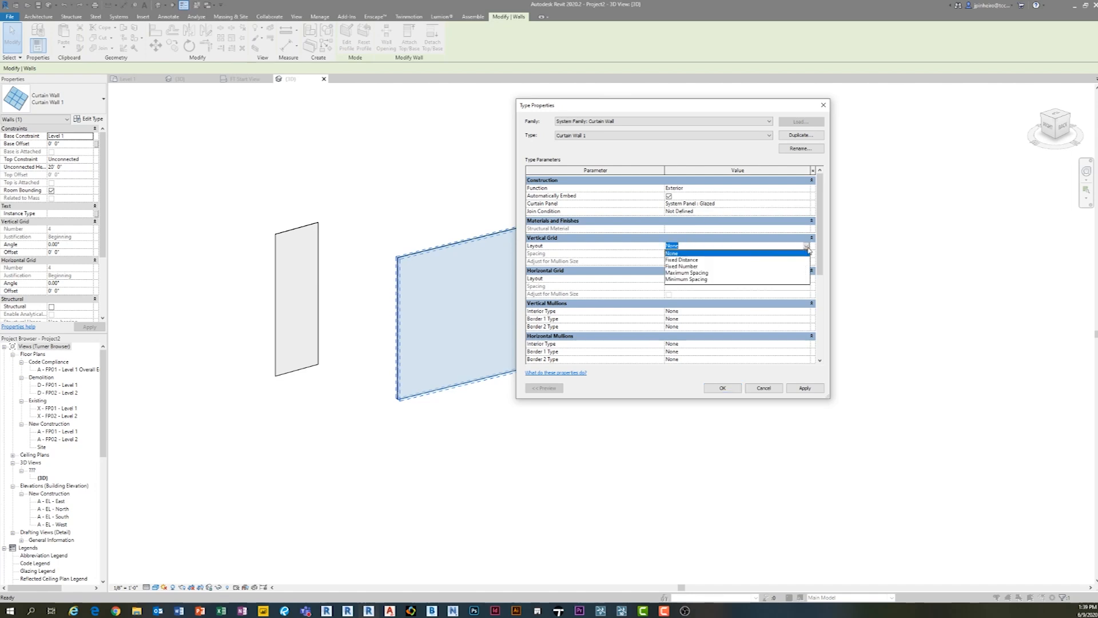
mouse_move(725, 263)
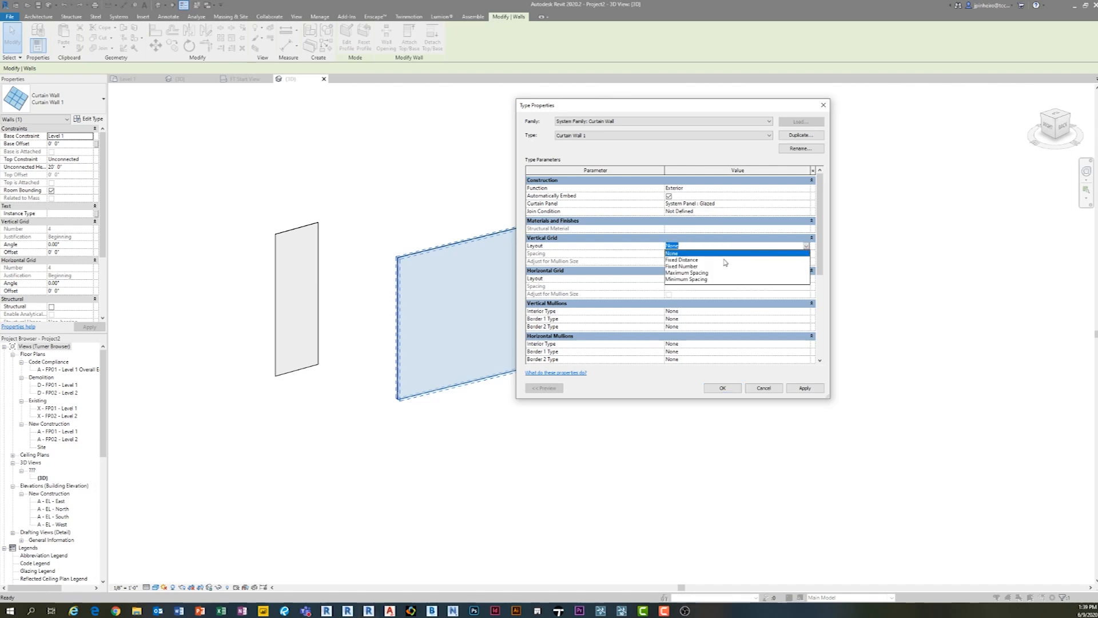
left_click(680, 259)
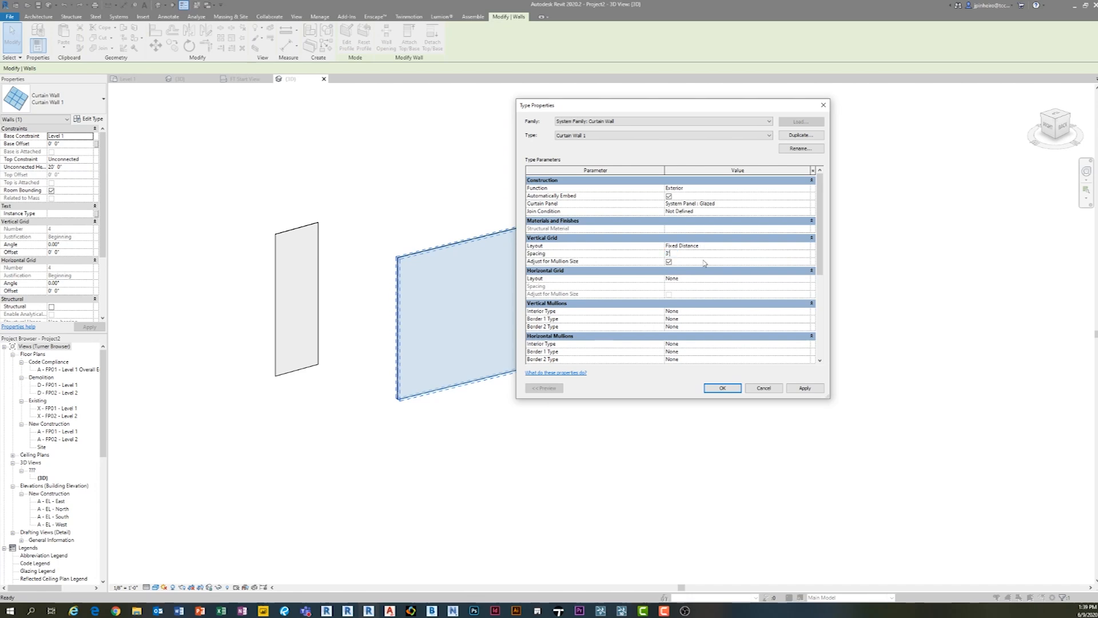
left_click(734, 278)
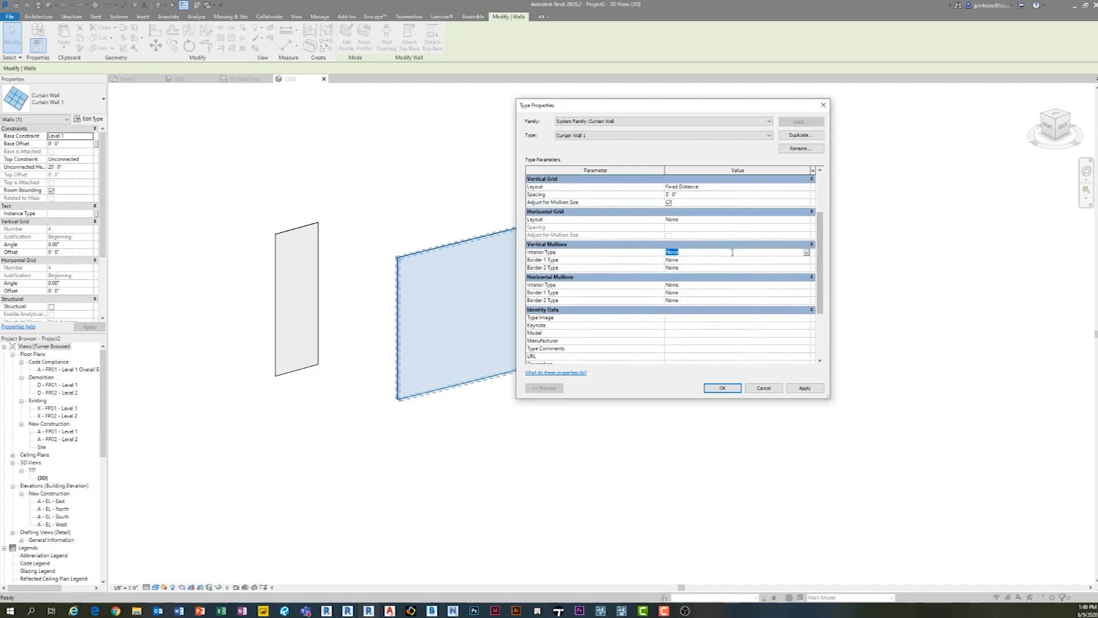
- Assign the EFCO 960 storefront mullion to interior verticals and both borders, then accept the type
left_click(805, 252)
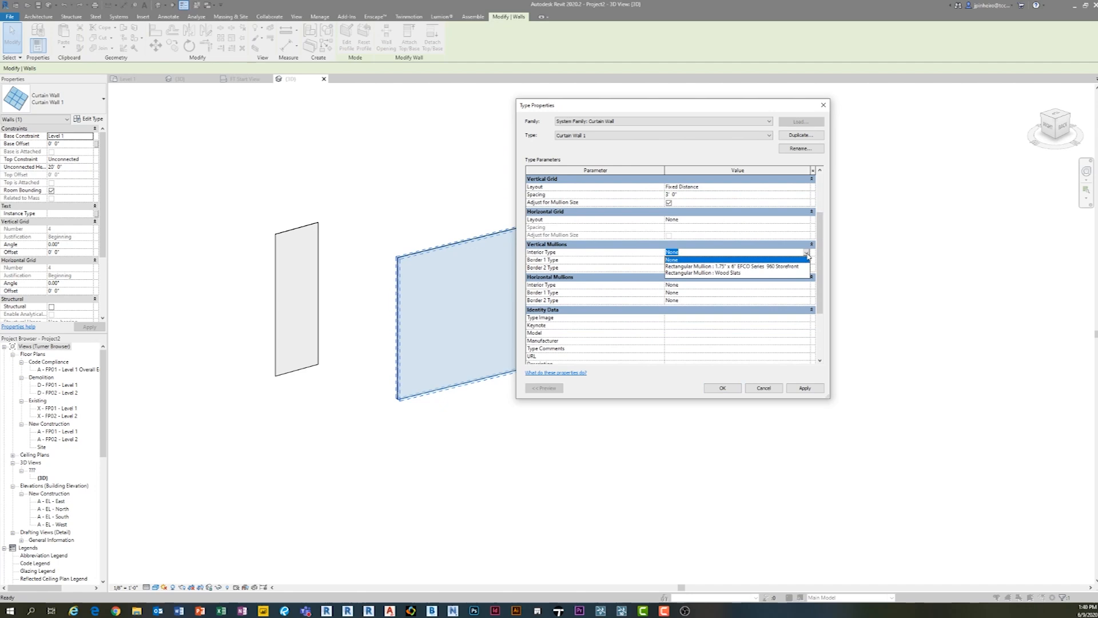
left_click(730, 251)
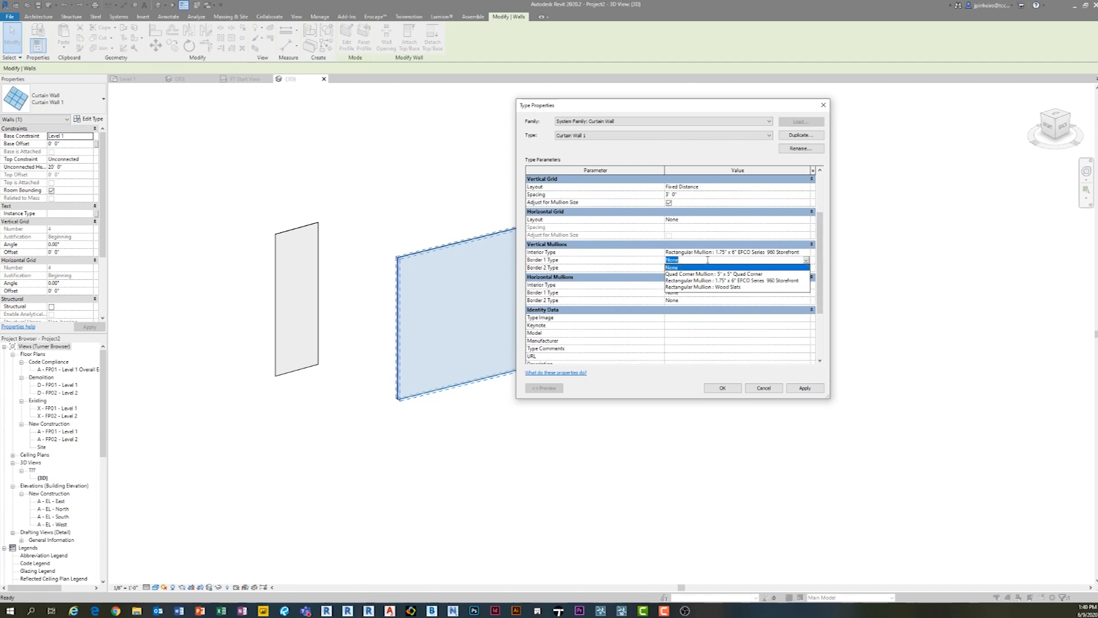
left_click(724, 279)
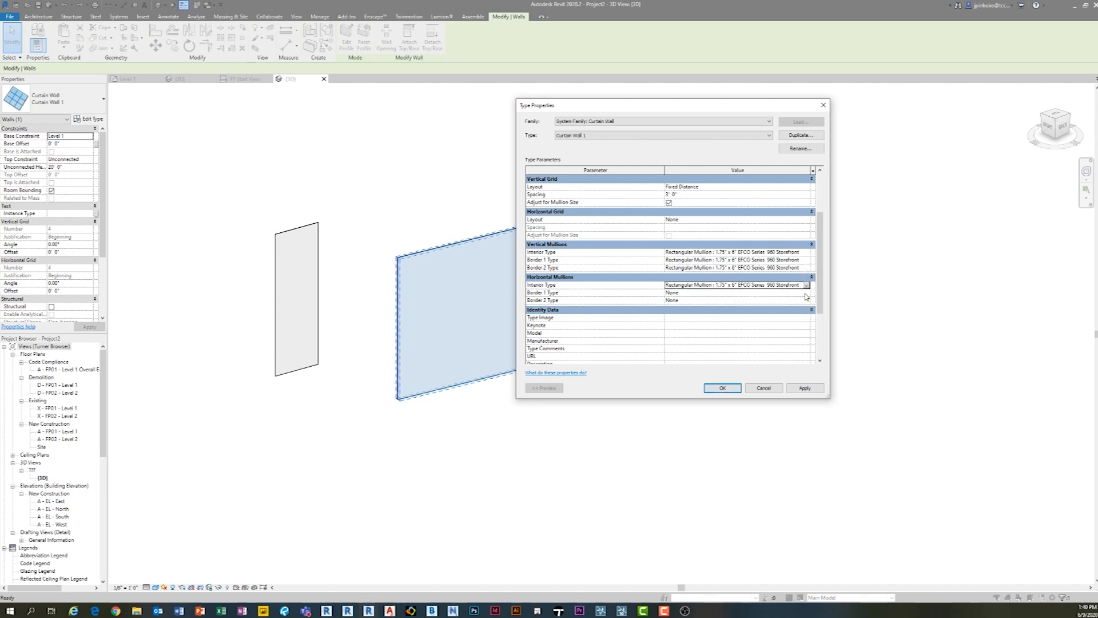
left_click(808, 292)
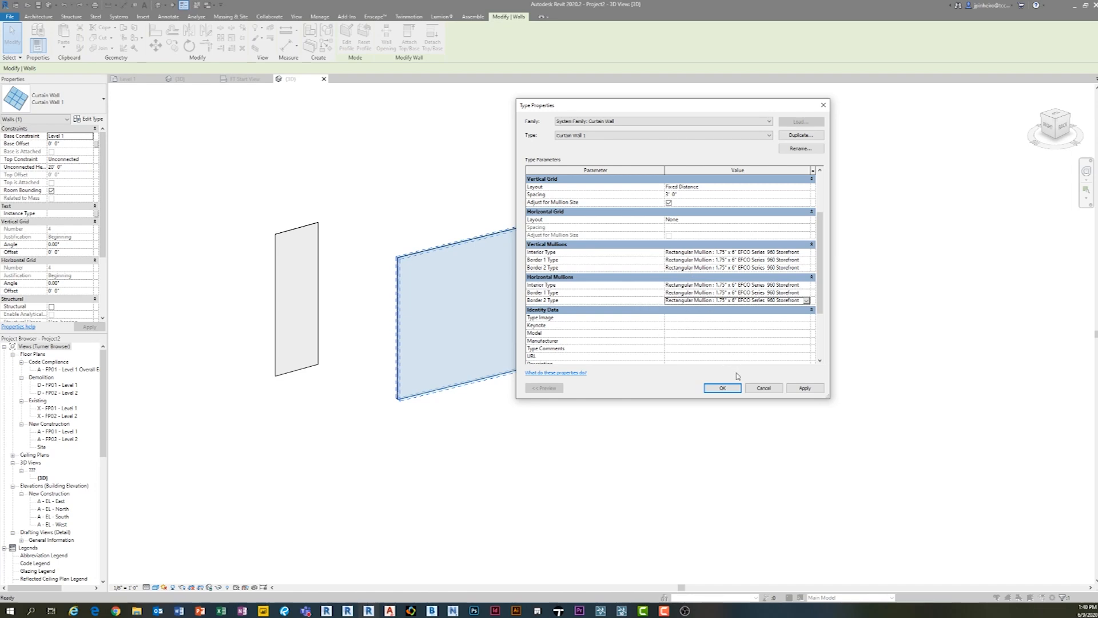
left_click(723, 388)
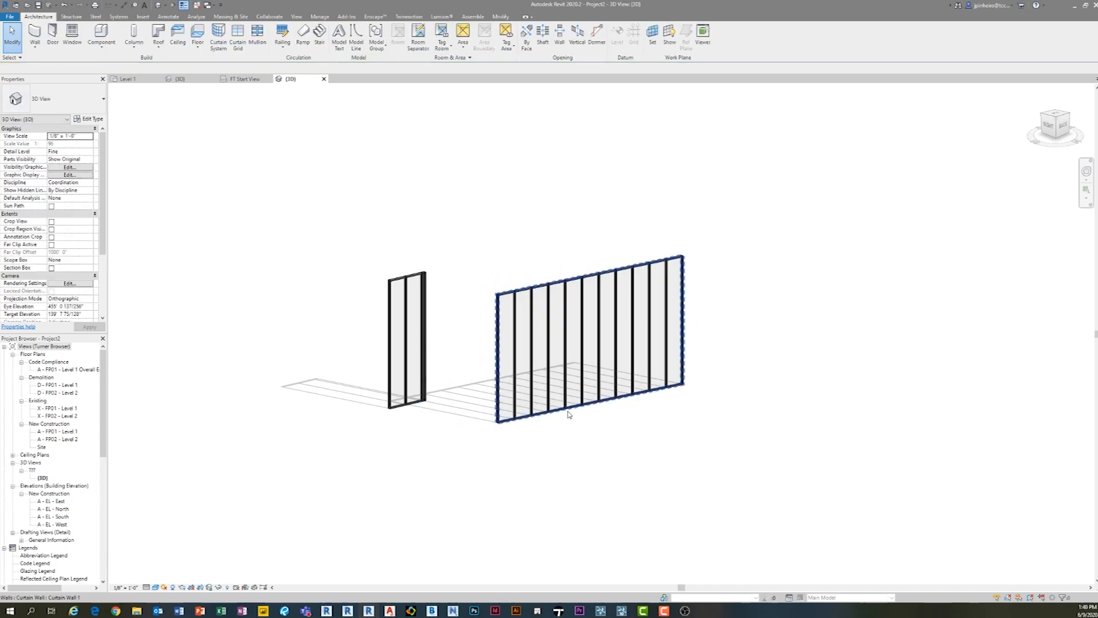
- Place horizontal curtain grid lines with mullions across the long curtain wall
left_click_drag(567, 414, 628, 413)
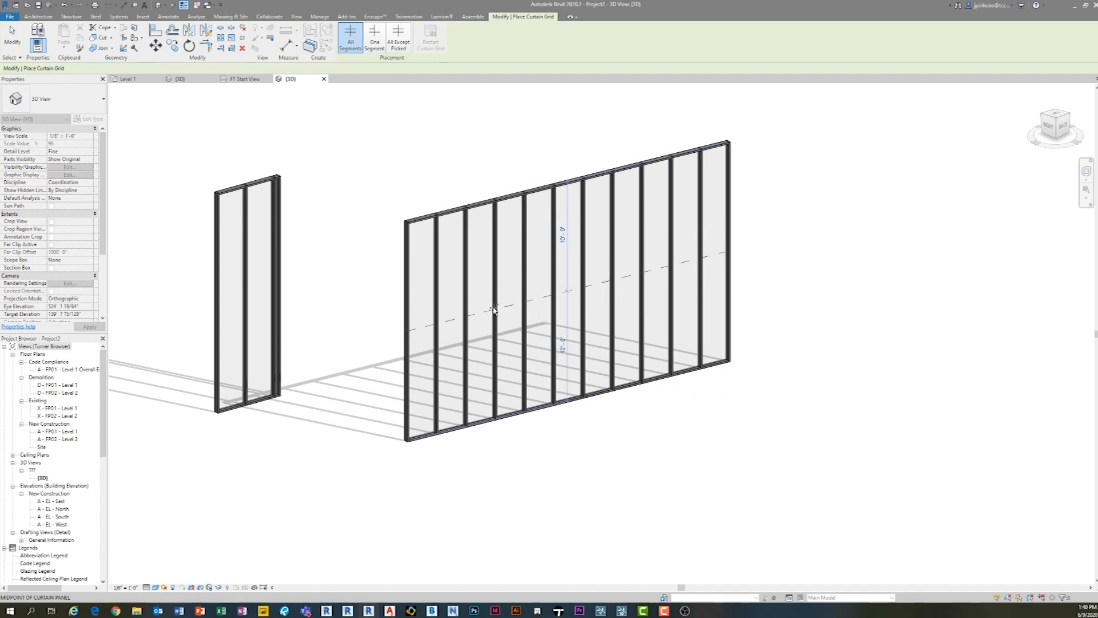
left_click(495, 311)
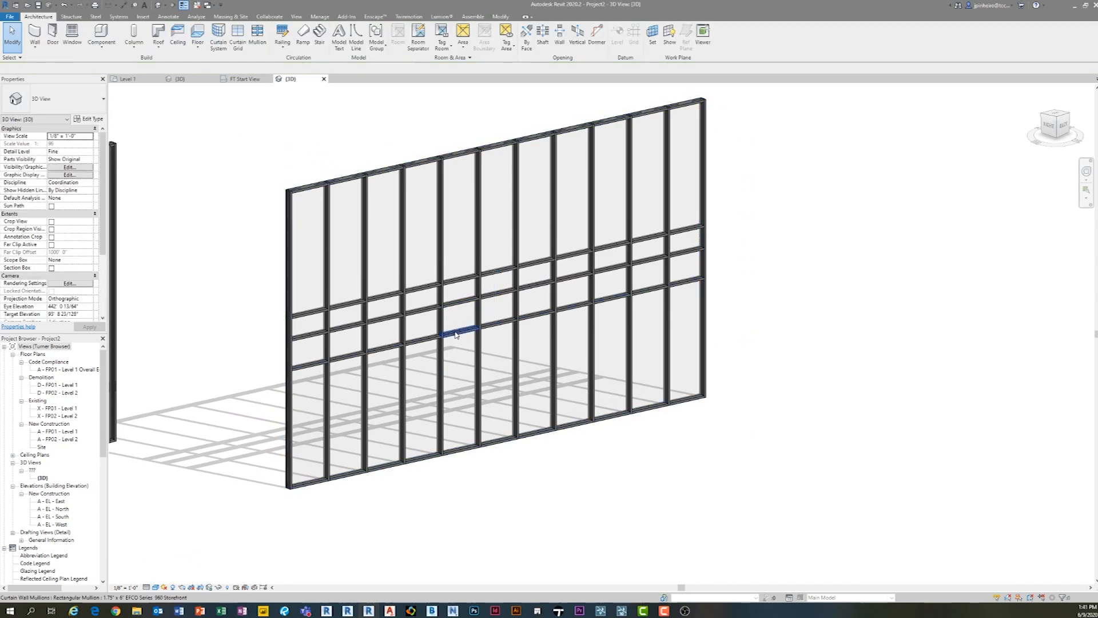
left_click(455, 329)
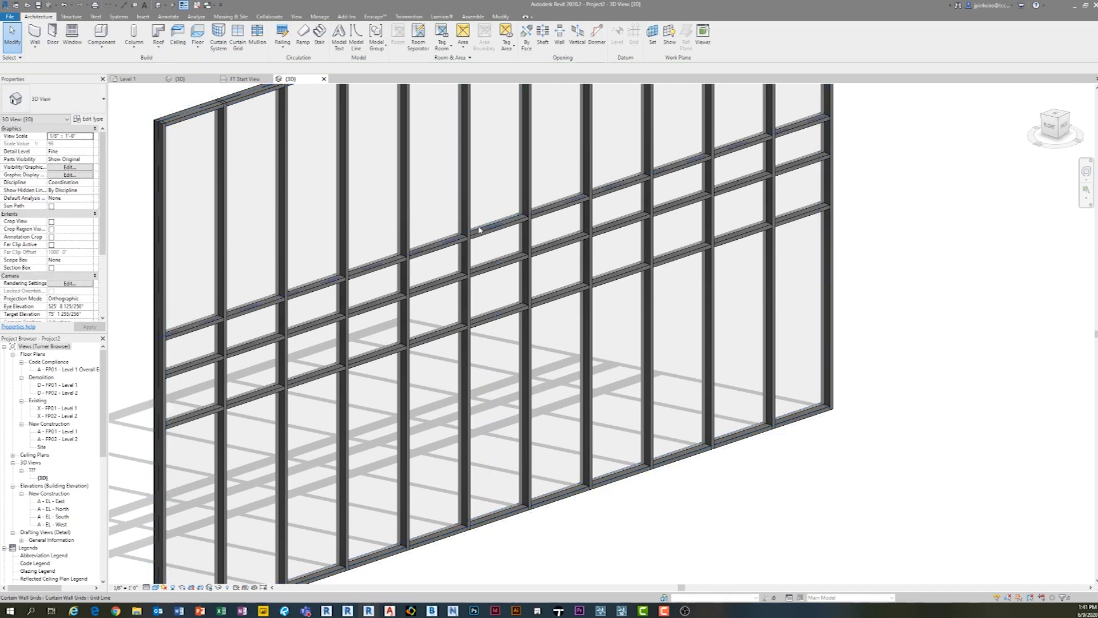
- Select the panels in the band's upper row and swap them to a solid panel type
left_click(481, 230)
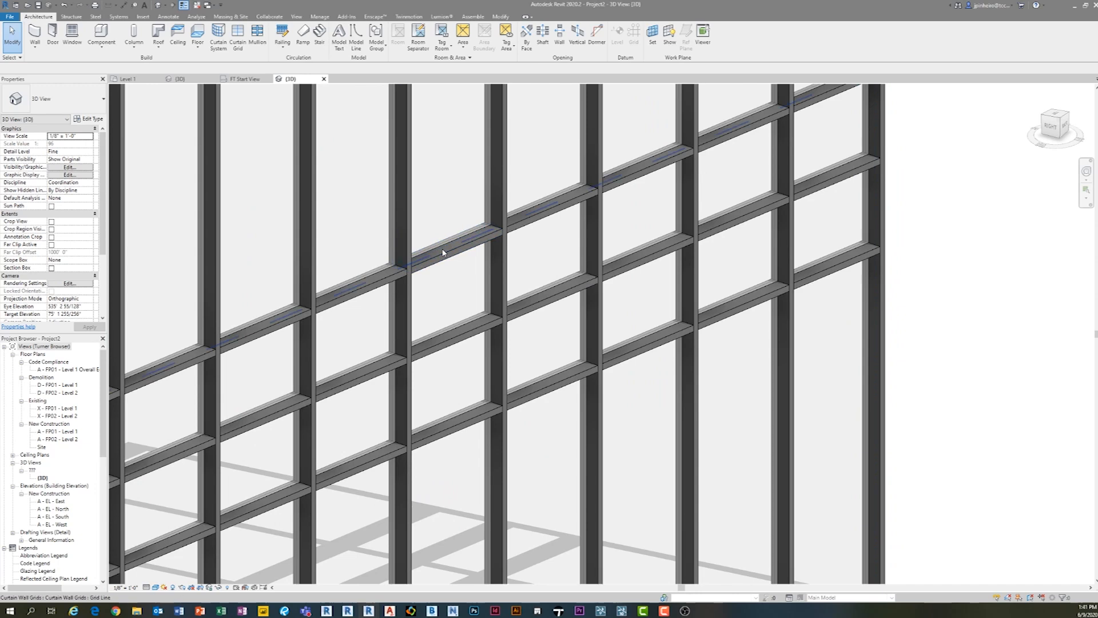
left_click(447, 248)
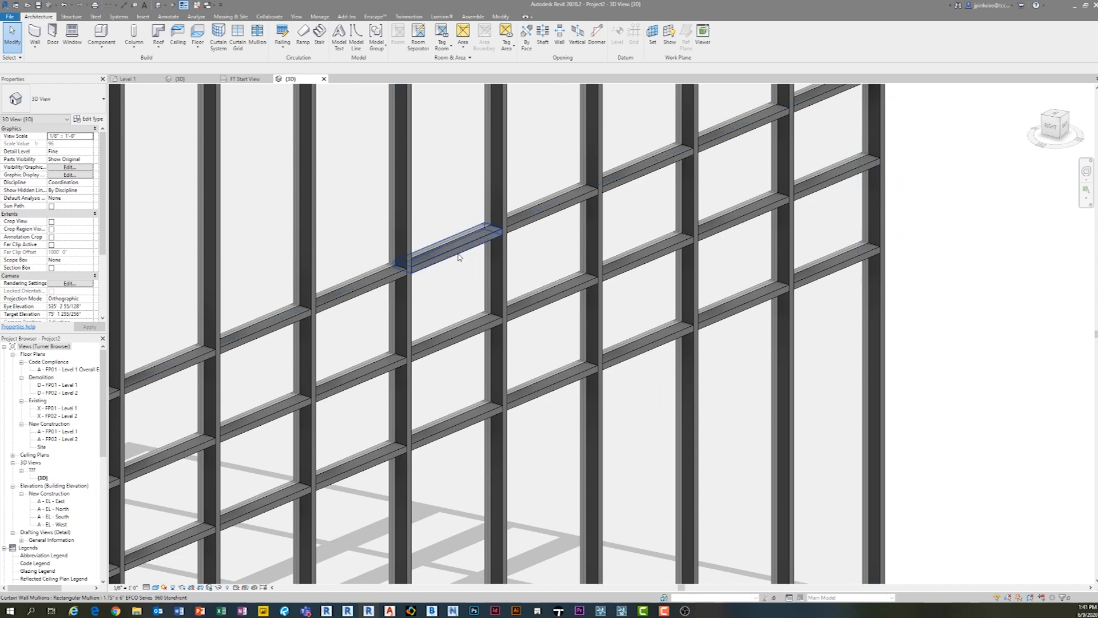
mouse_move(458, 258)
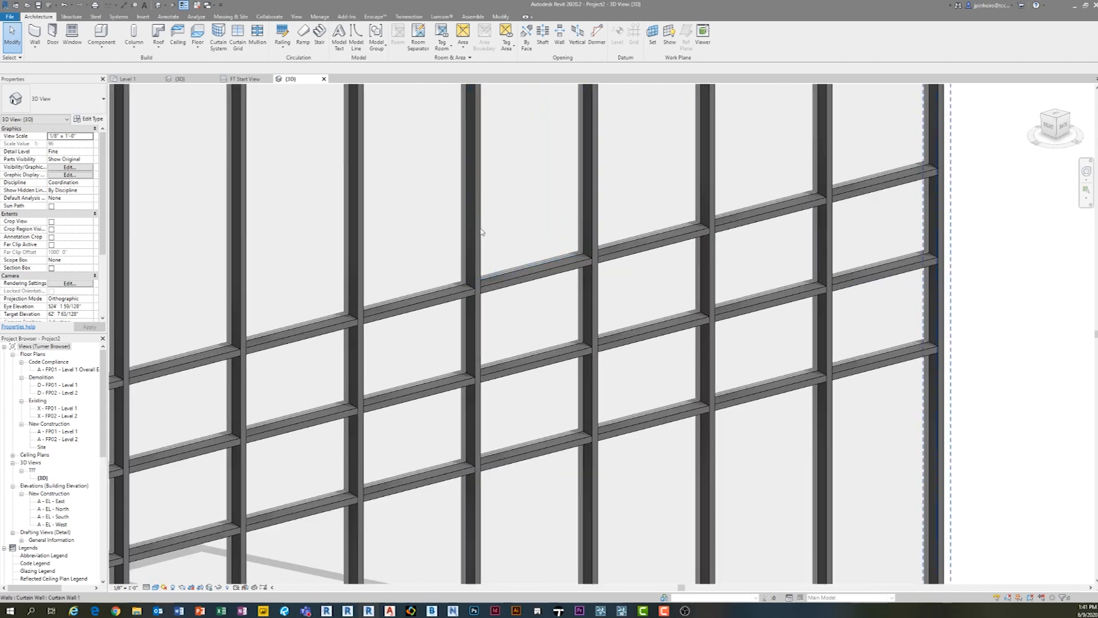
mouse_move(480, 249)
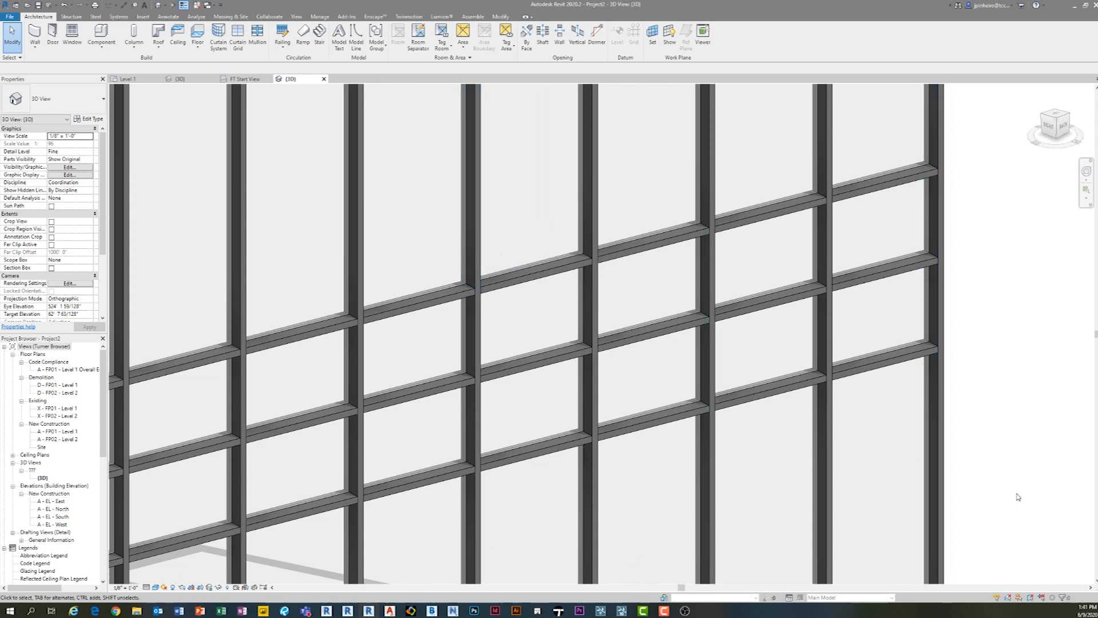
mouse_move(1052, 526)
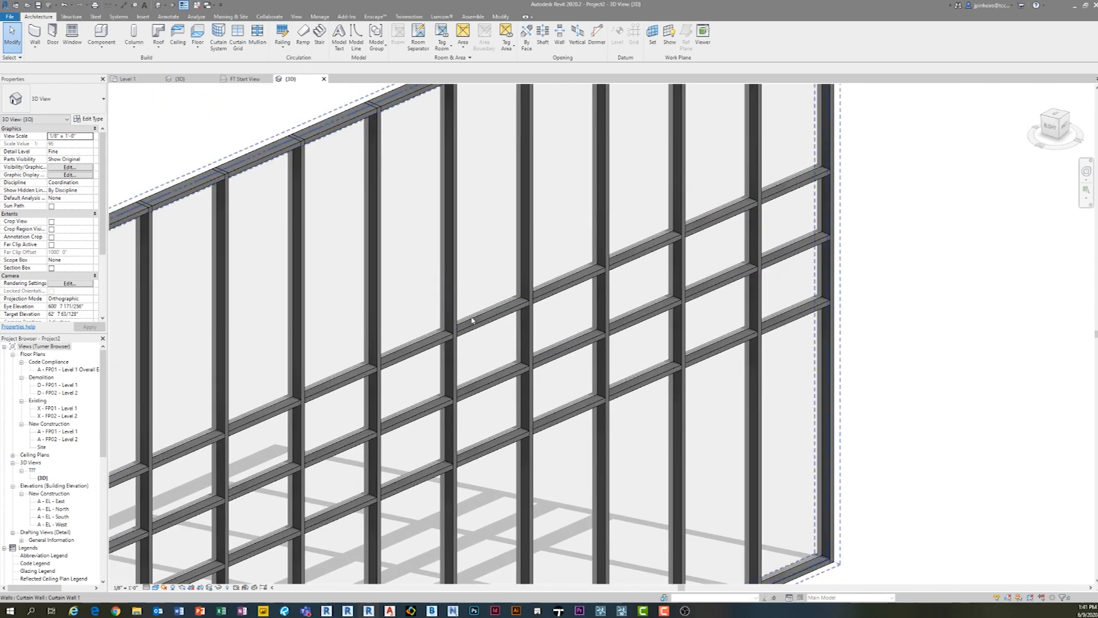
mouse_move(472, 321)
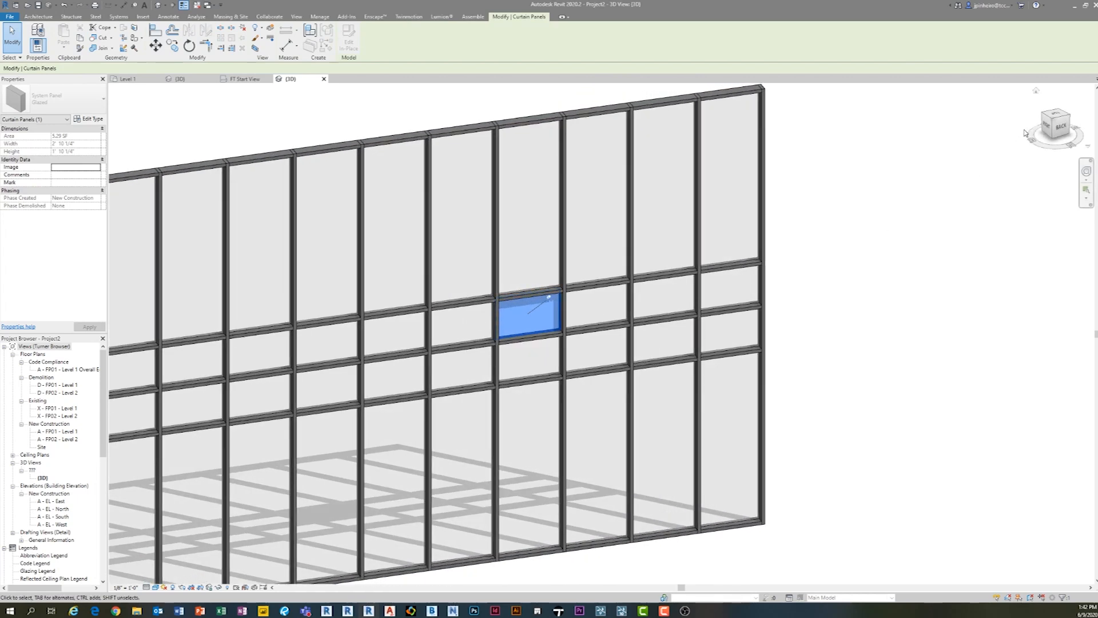
scroll("up", 3)
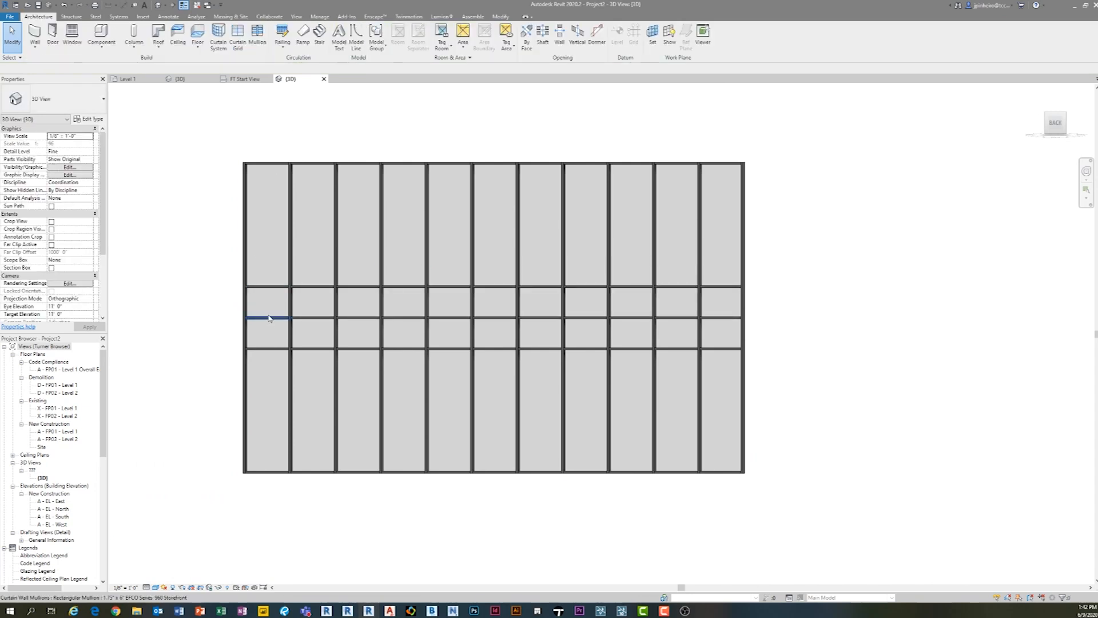
left_click(267, 318)
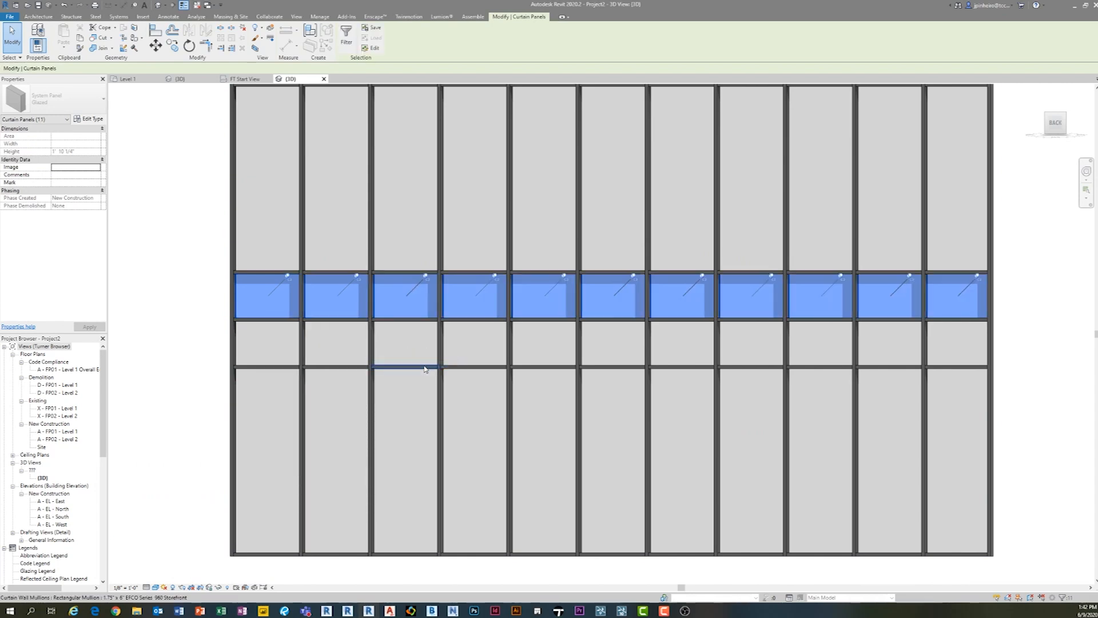
mouse_move(423, 369)
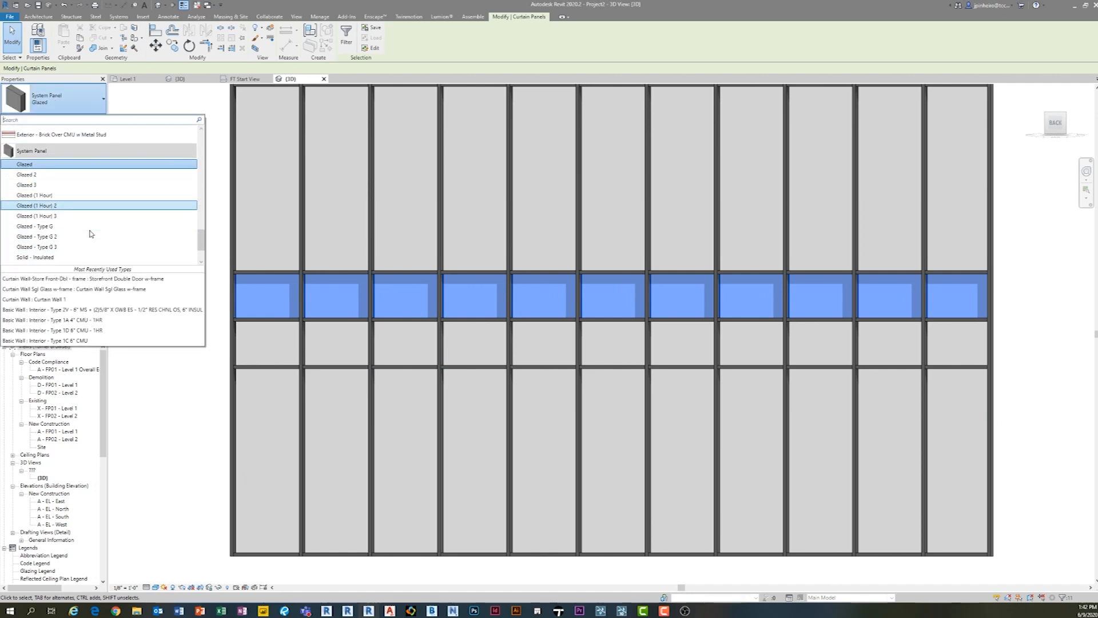
left_click(32, 257)
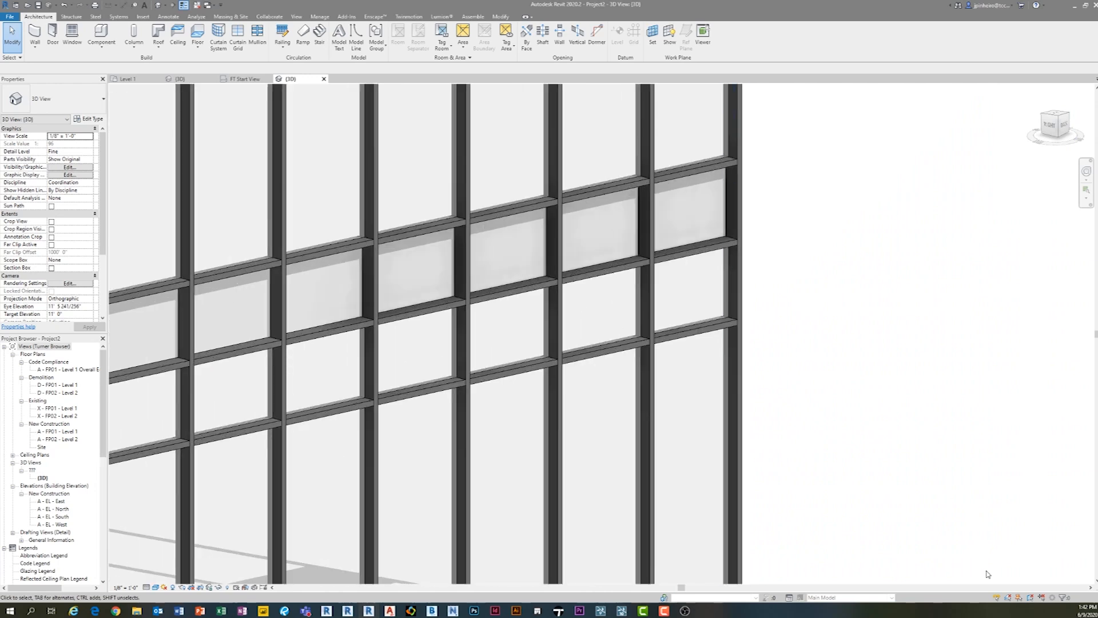
mouse_move(1016, 568)
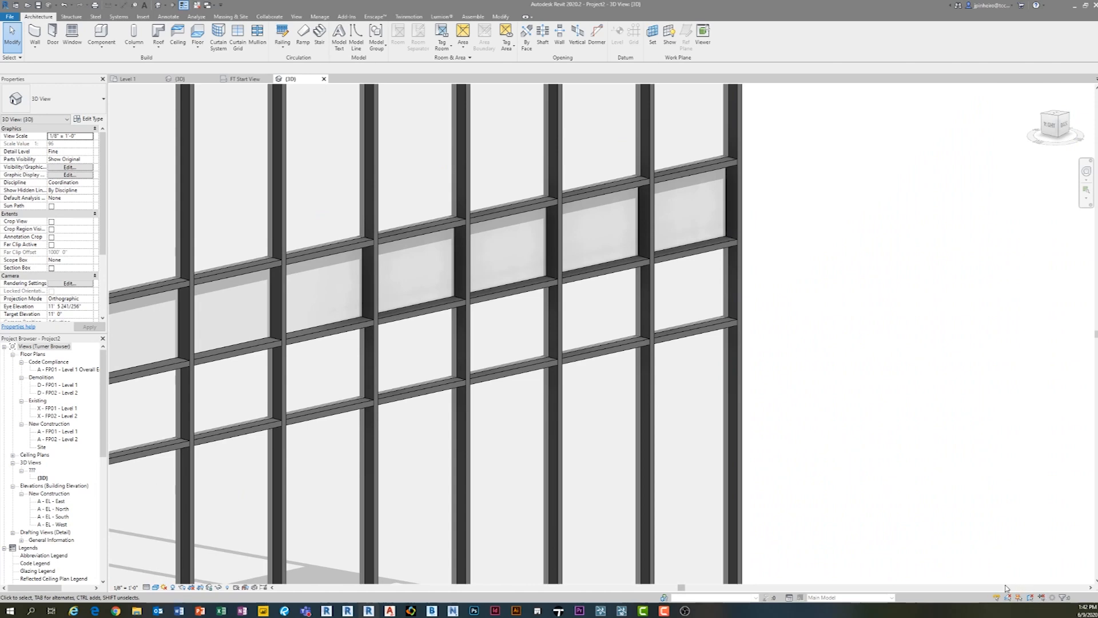
mouse_move(1000, 597)
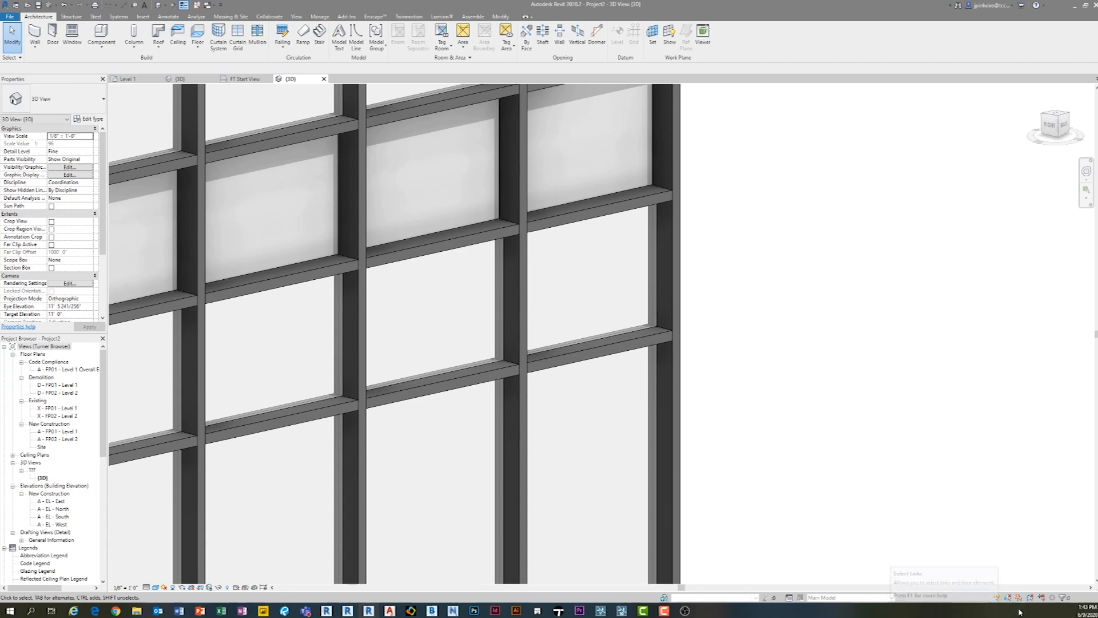
mouse_move(998, 597)
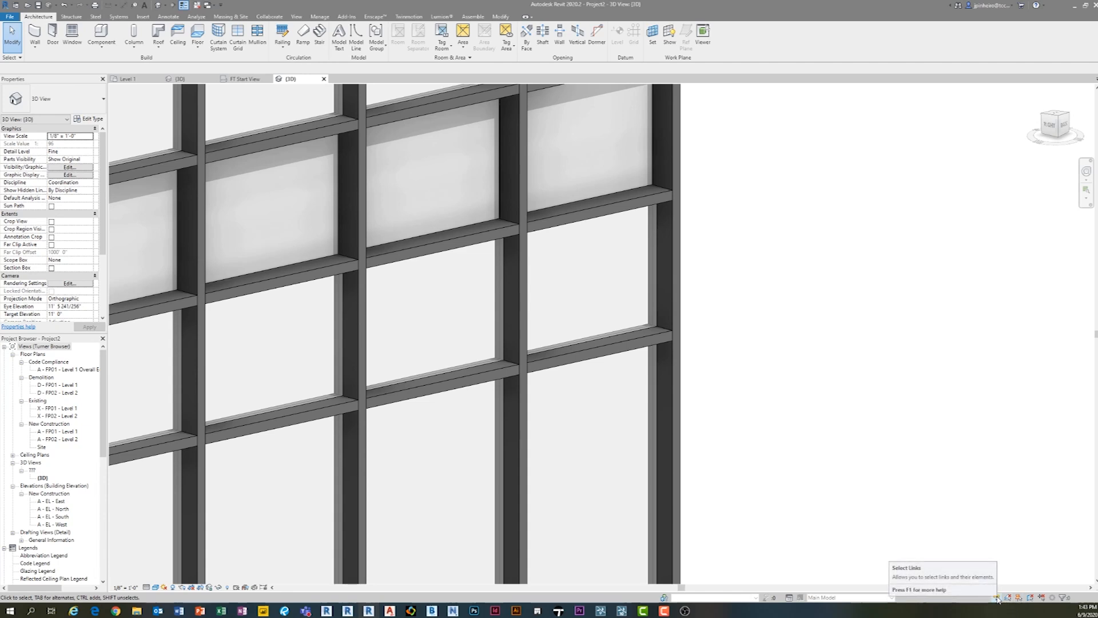
mouse_move(1011, 597)
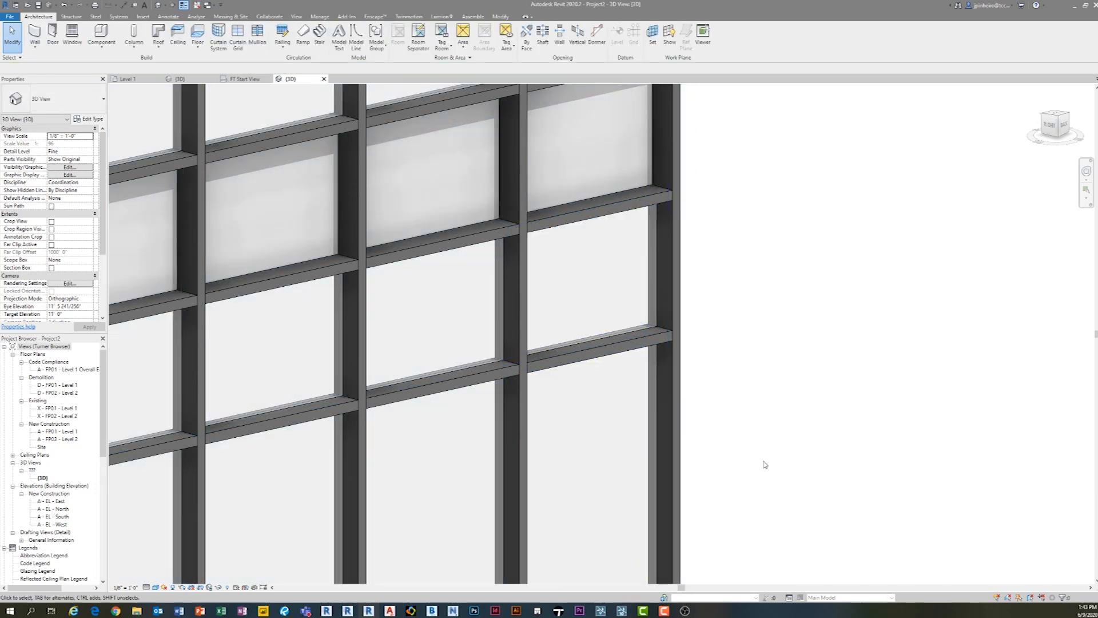
mouse_move(877, 480)
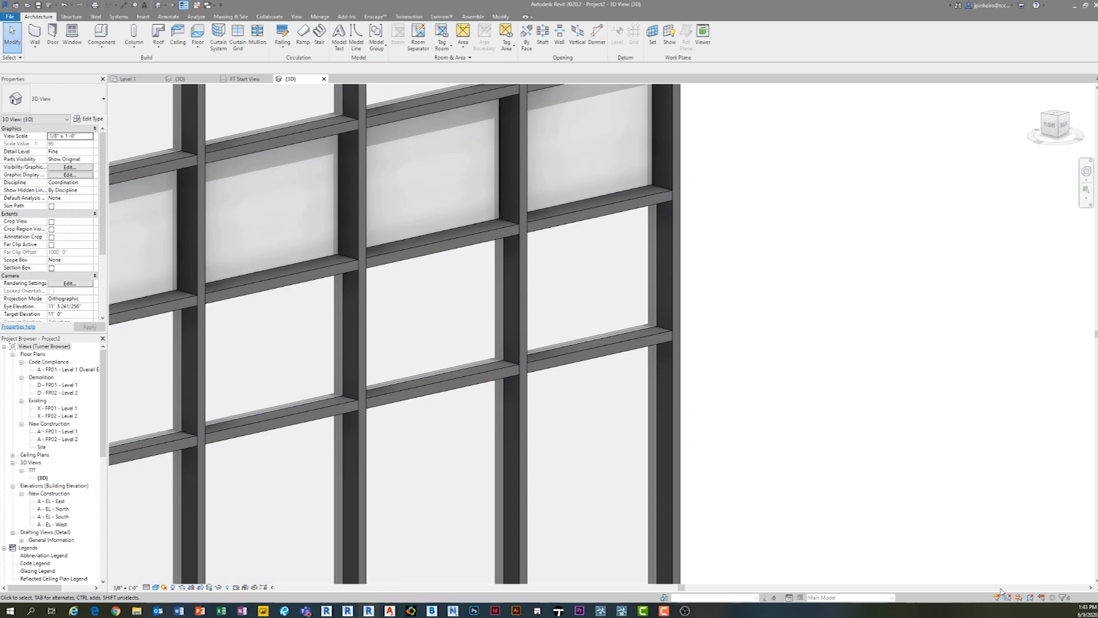
mouse_move(1018, 597)
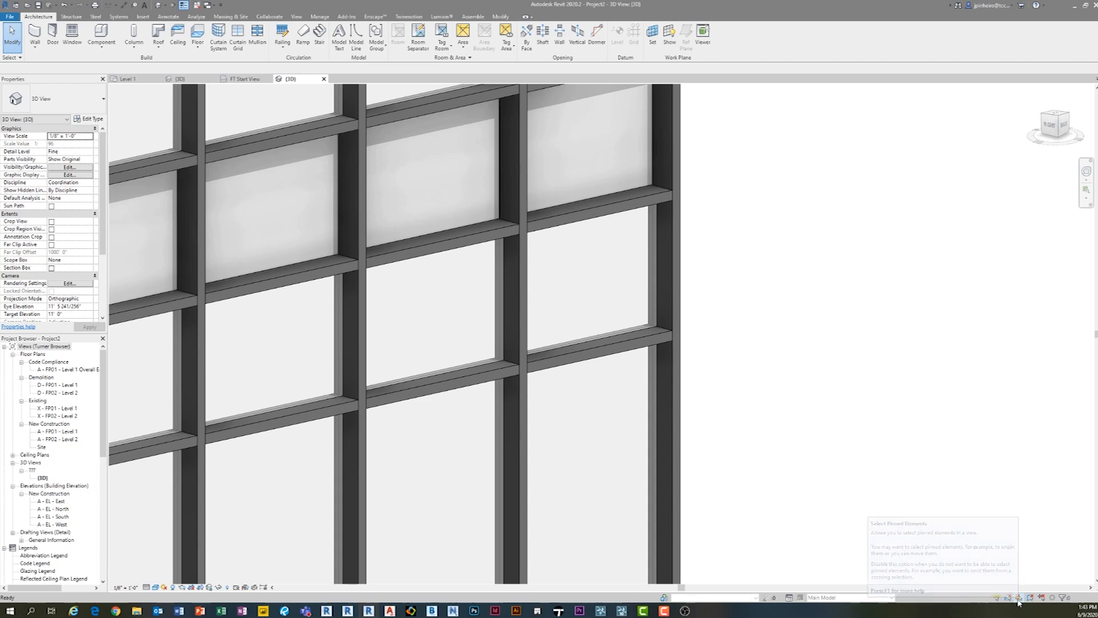
mouse_move(709, 396)
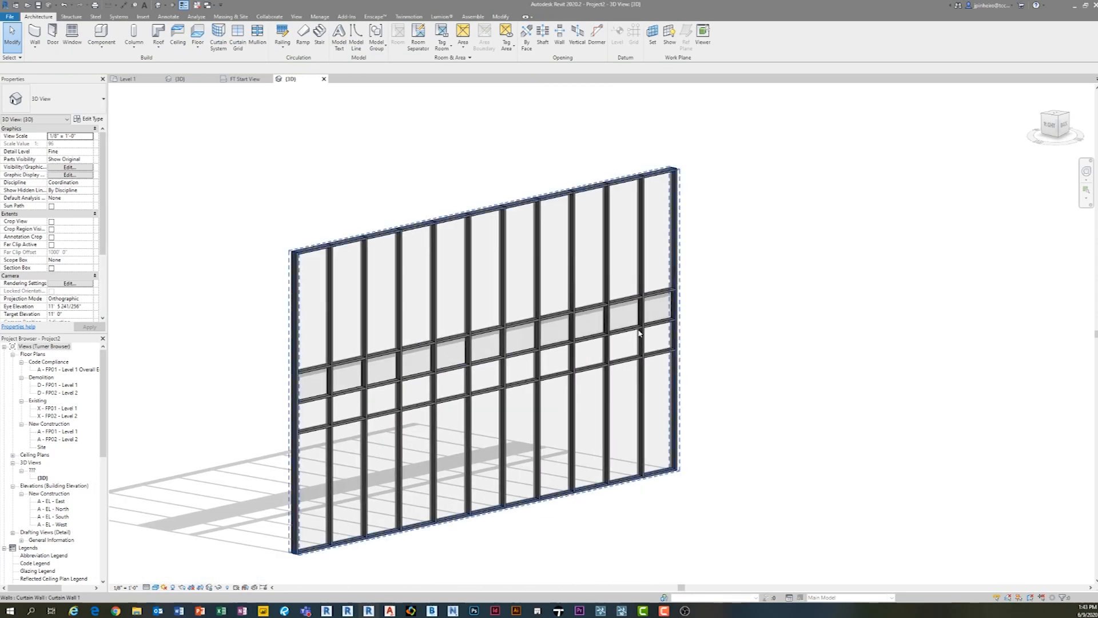
mouse_move(639, 333)
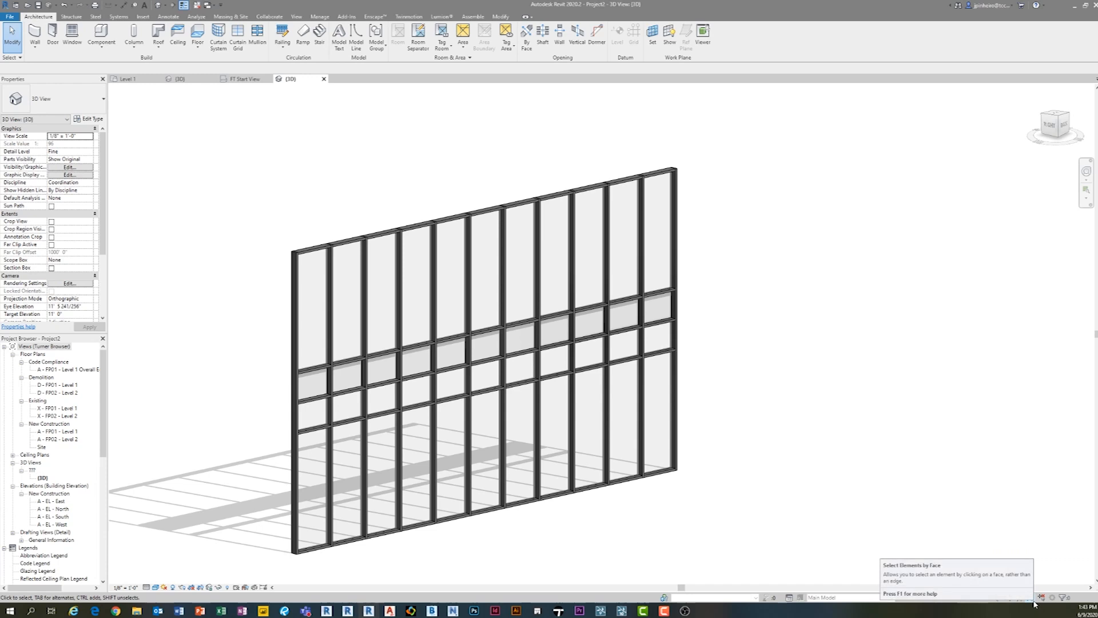
mouse_move(716, 403)
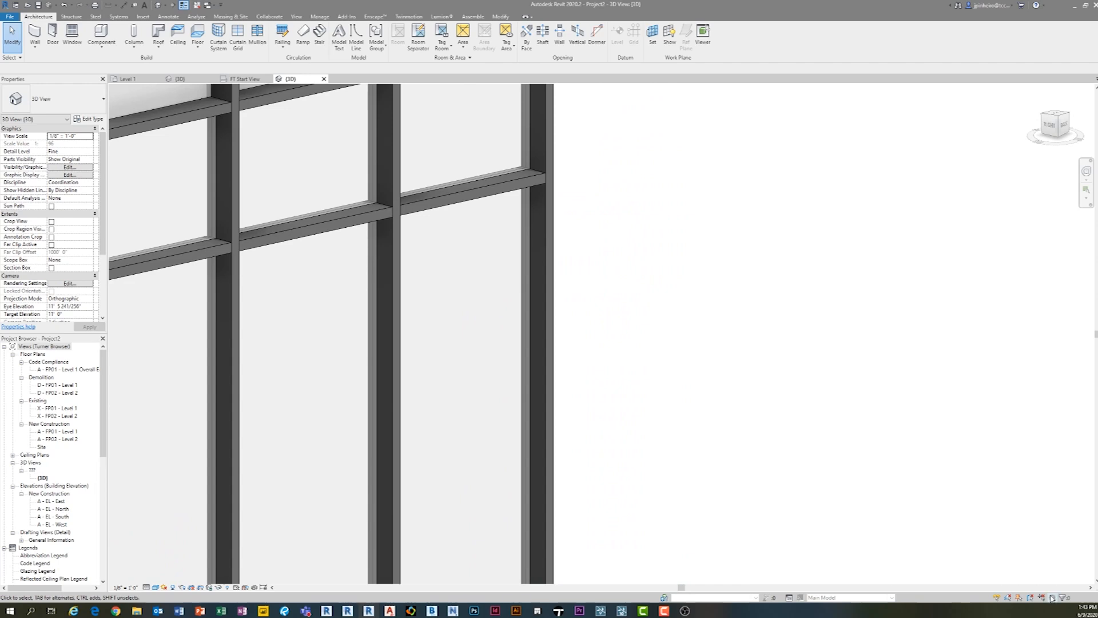
mouse_move(1043, 599)
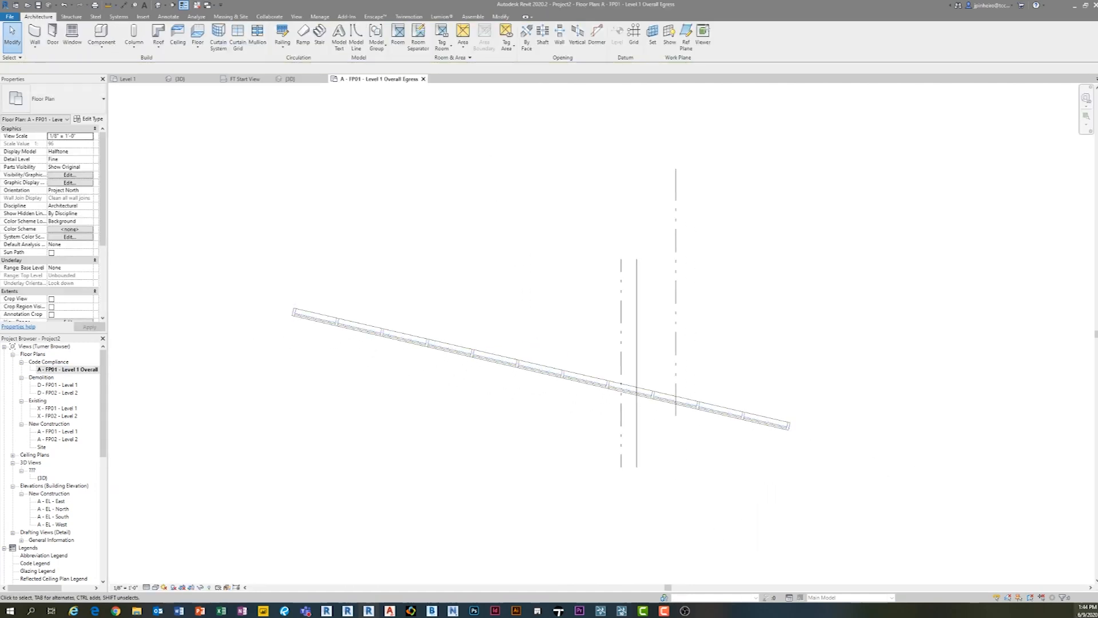
- Select the curtain wall in plan and return to the 3D view
left_click(553, 382)
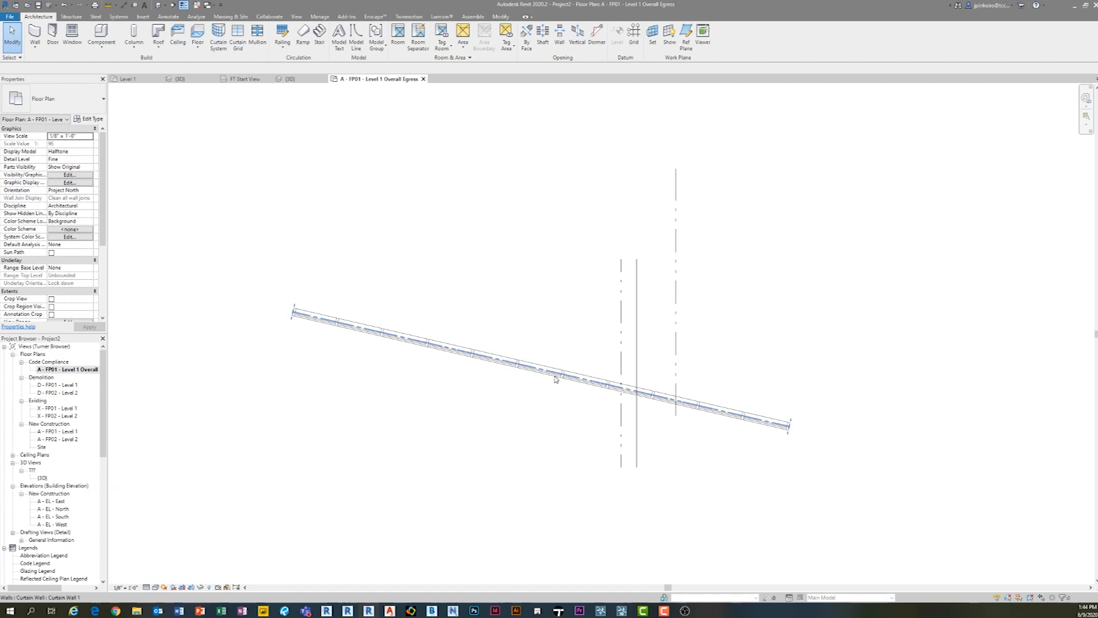
left_click(555, 382)
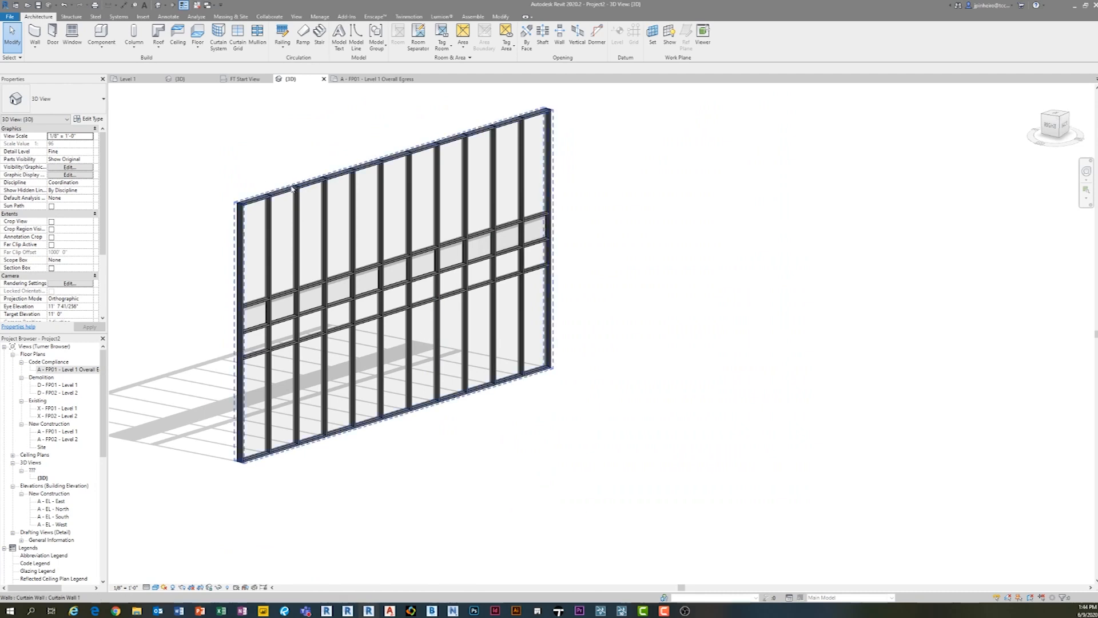
mouse_move(283, 187)
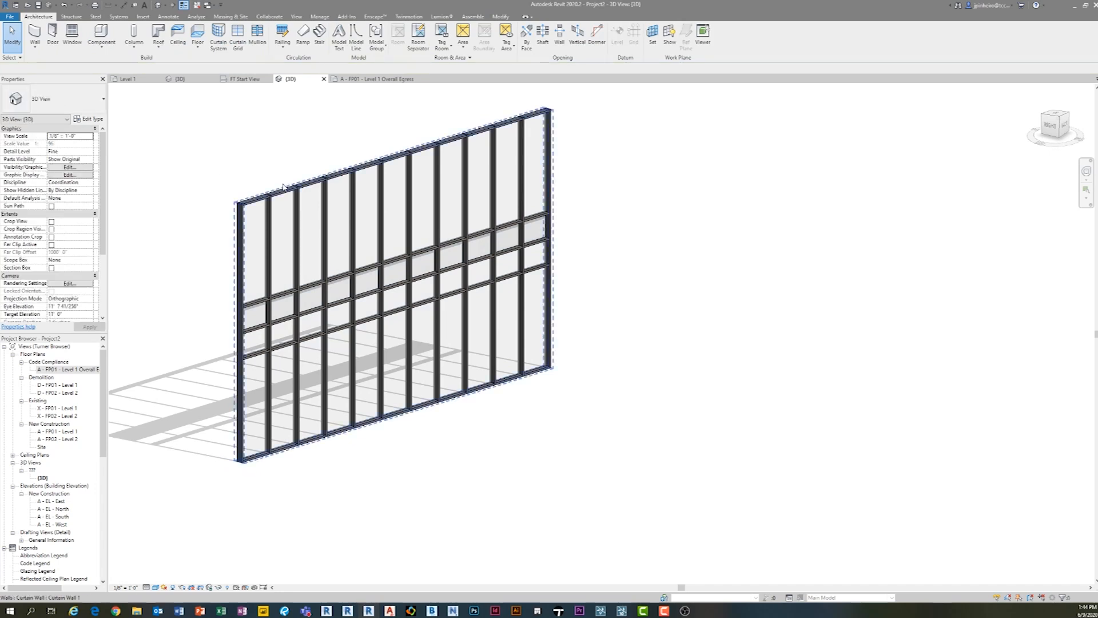
- Swap one glazed curtain panel to a Basic Wall Interior type (Type 2D, 6" metal stud with gypsum board)
left_click(402, 292)
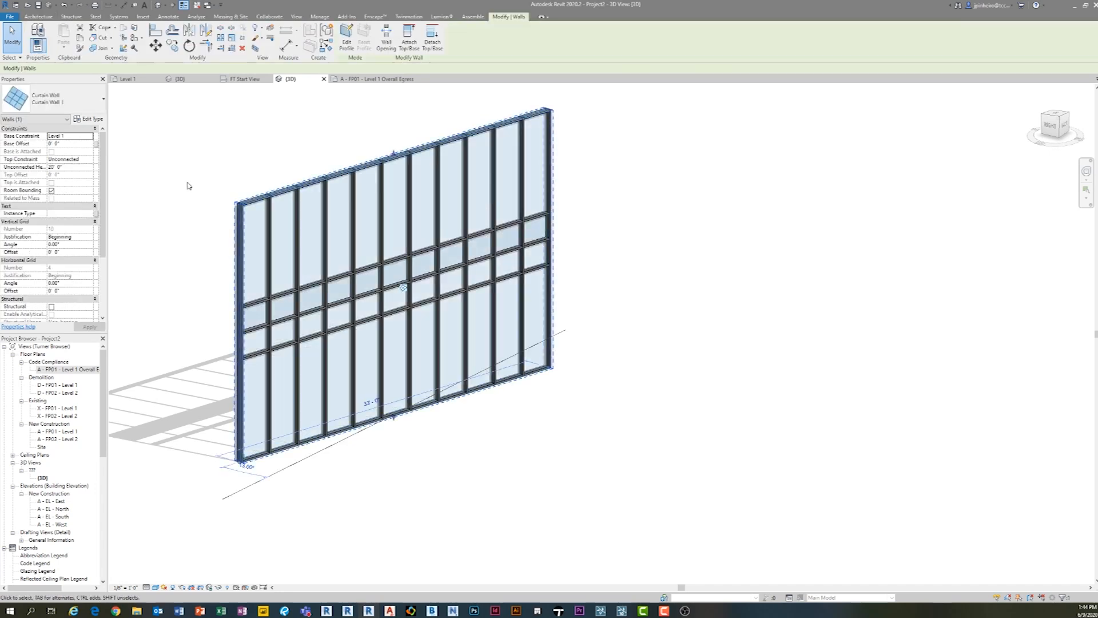
mouse_move(186, 178)
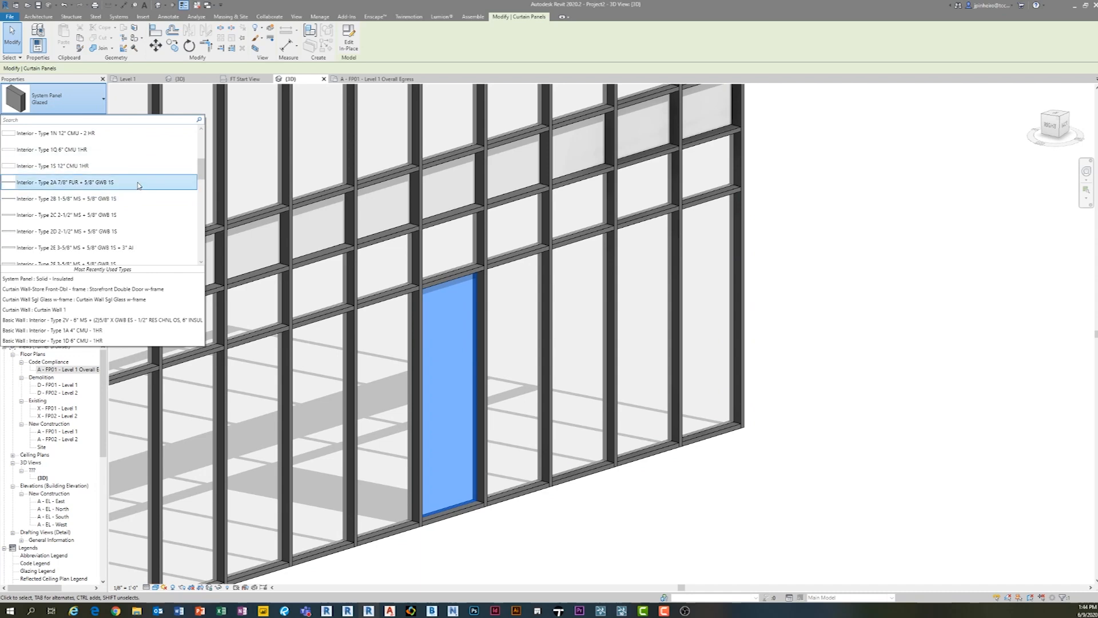
left_click(69, 182)
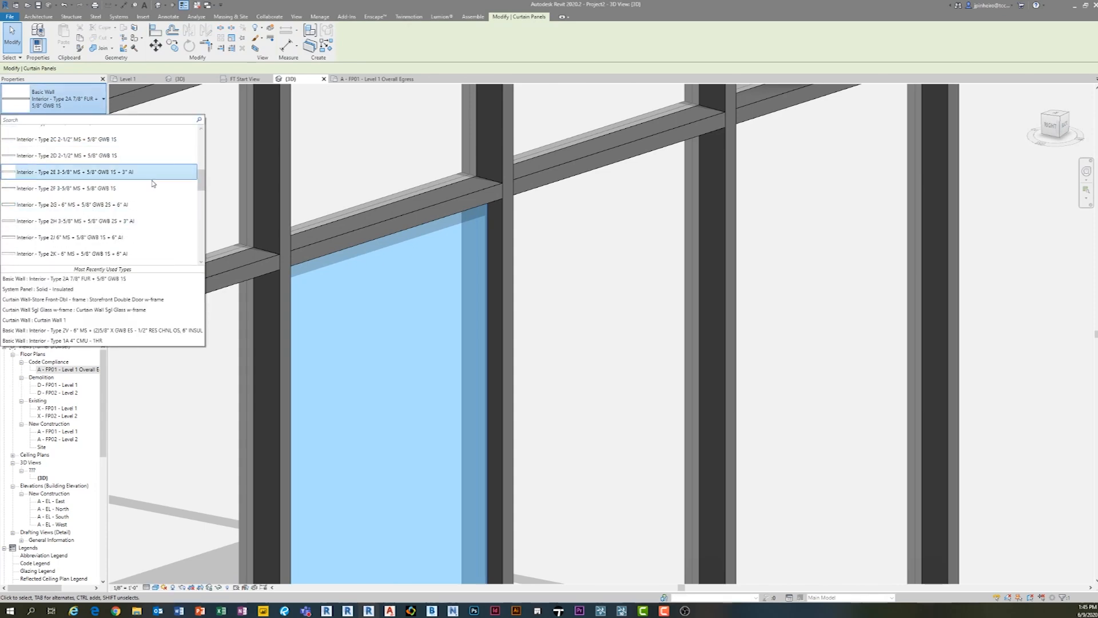
left_click(63, 204)
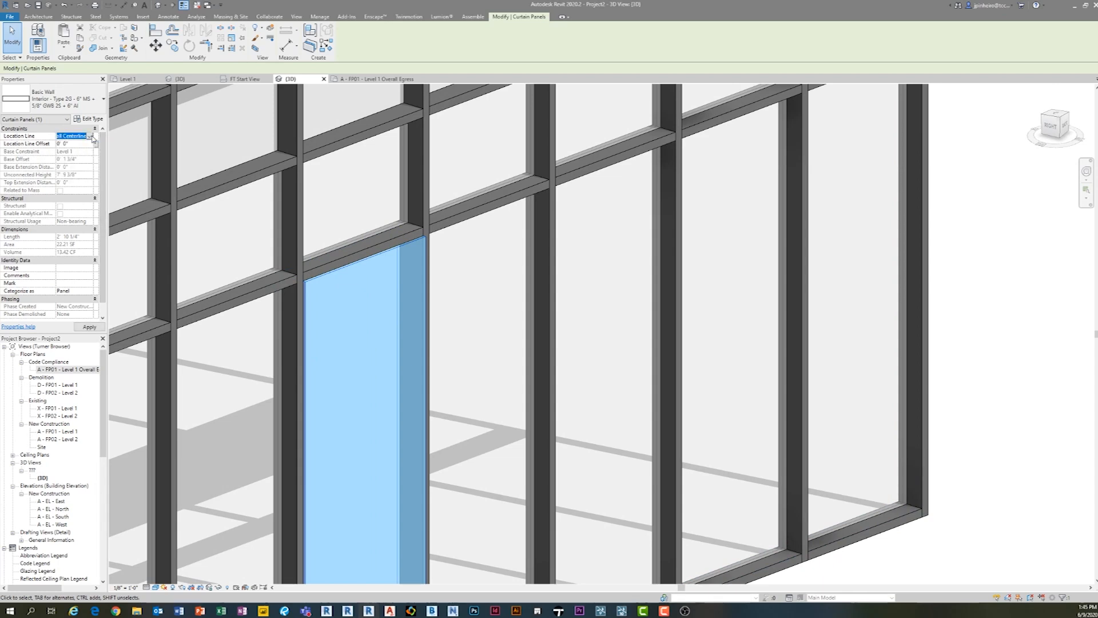
left_click(90, 118)
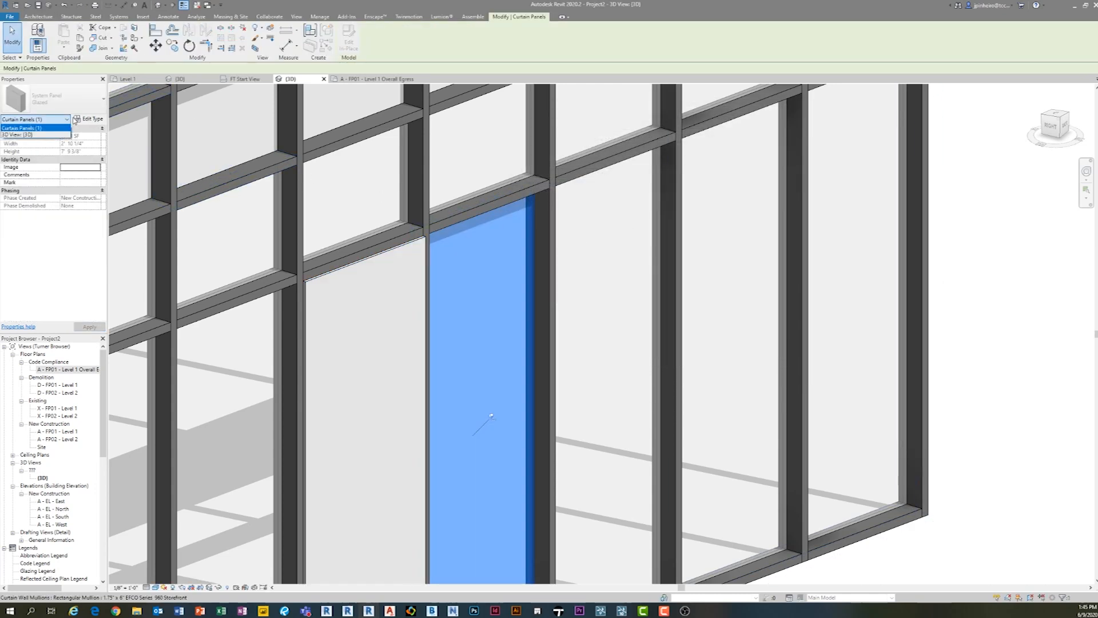
left_click(90, 118)
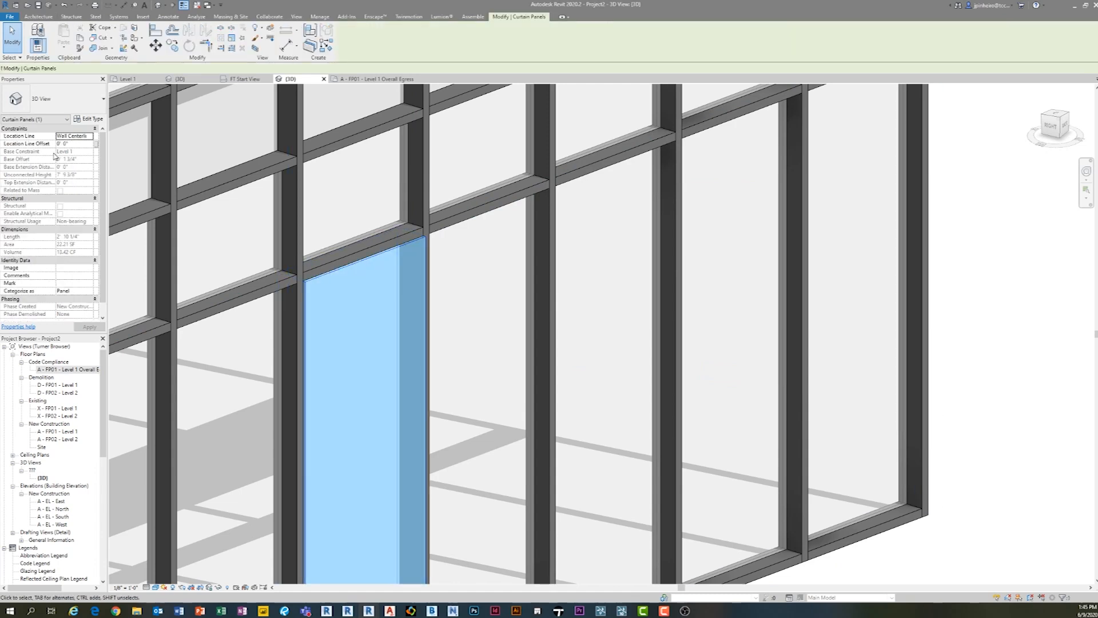
left_click(92, 135)
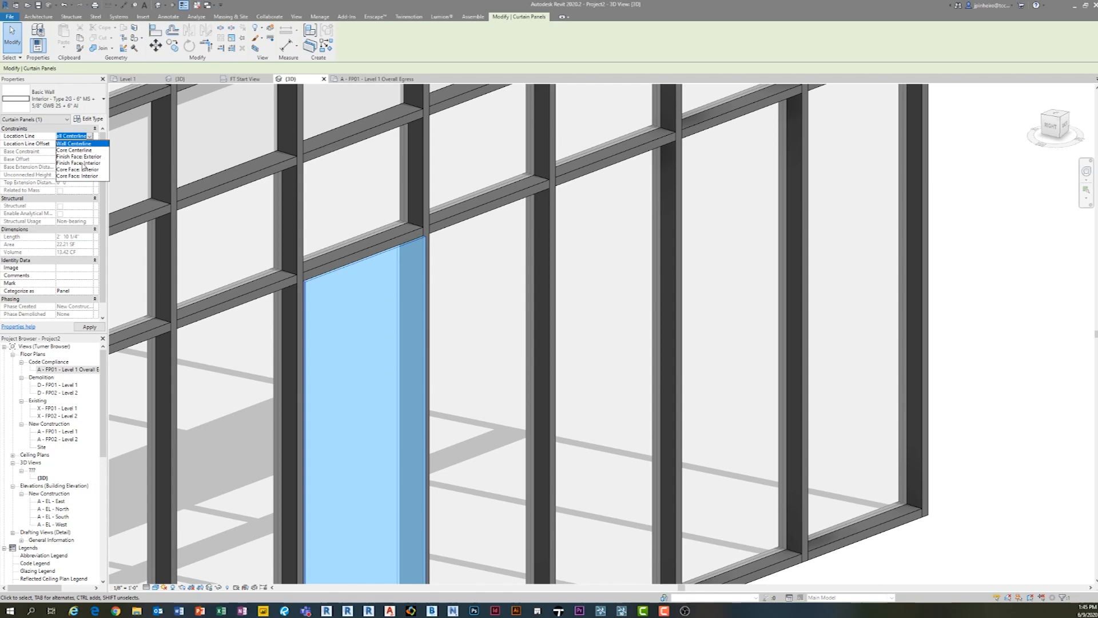
left_click(70, 163)
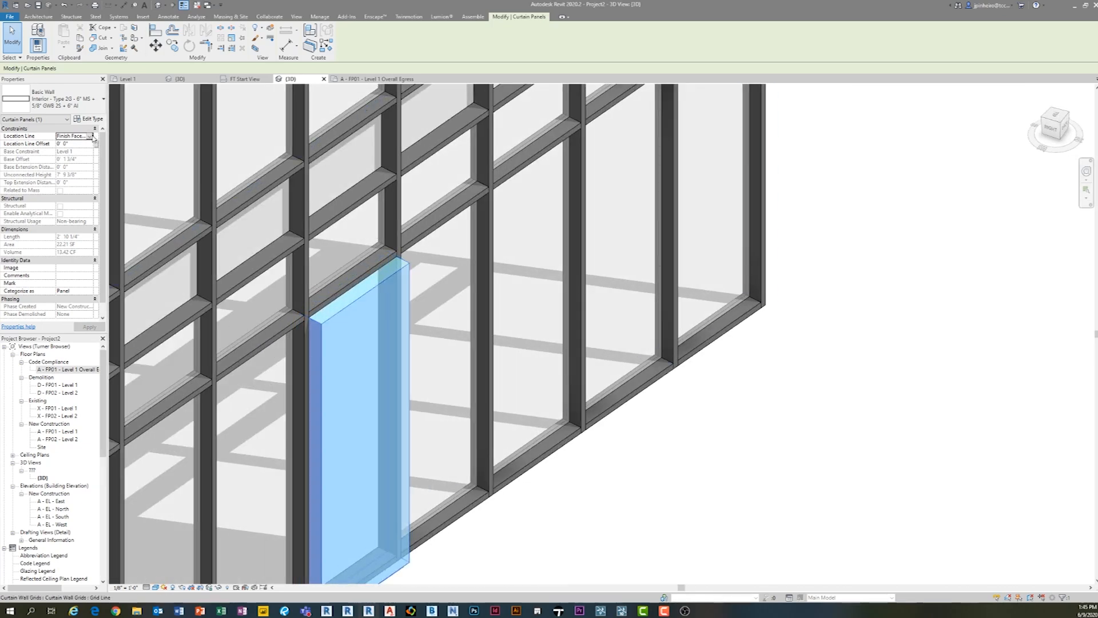
left_click(98, 135)
type("=")
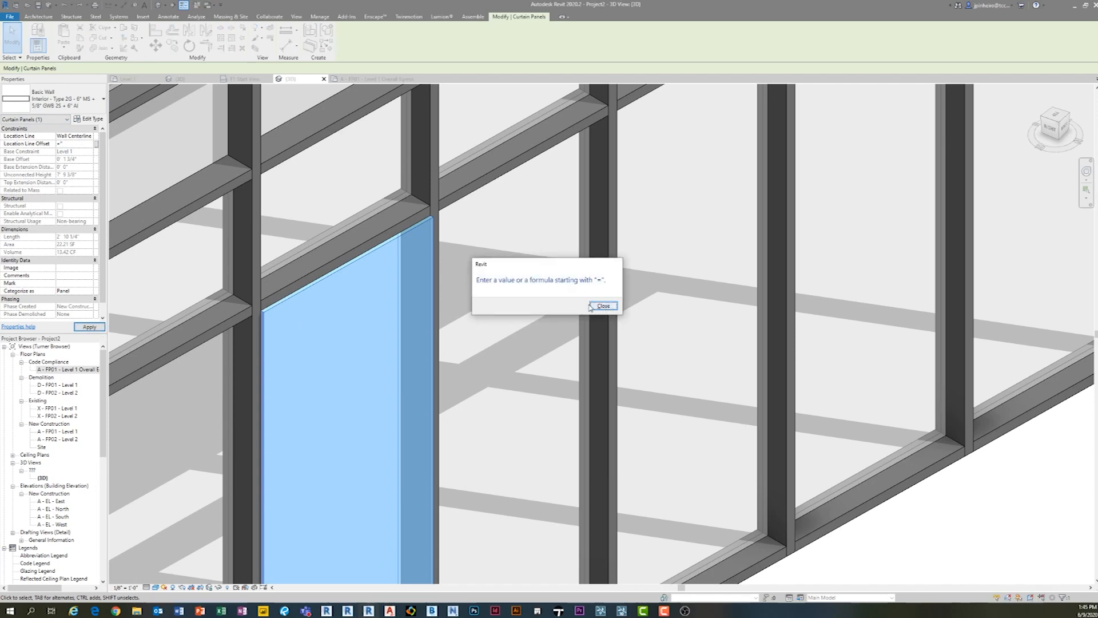
left_click(603, 305)
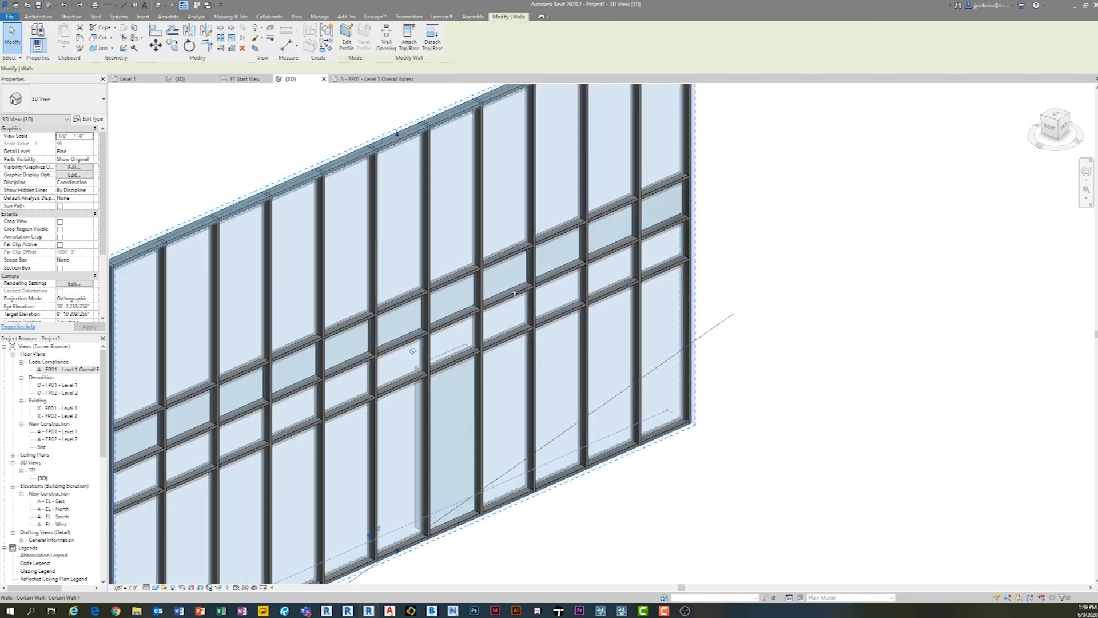
- Review the type settings, centre the vertical grid justification, and start the Curtain Grid tool
left_click(90, 118)
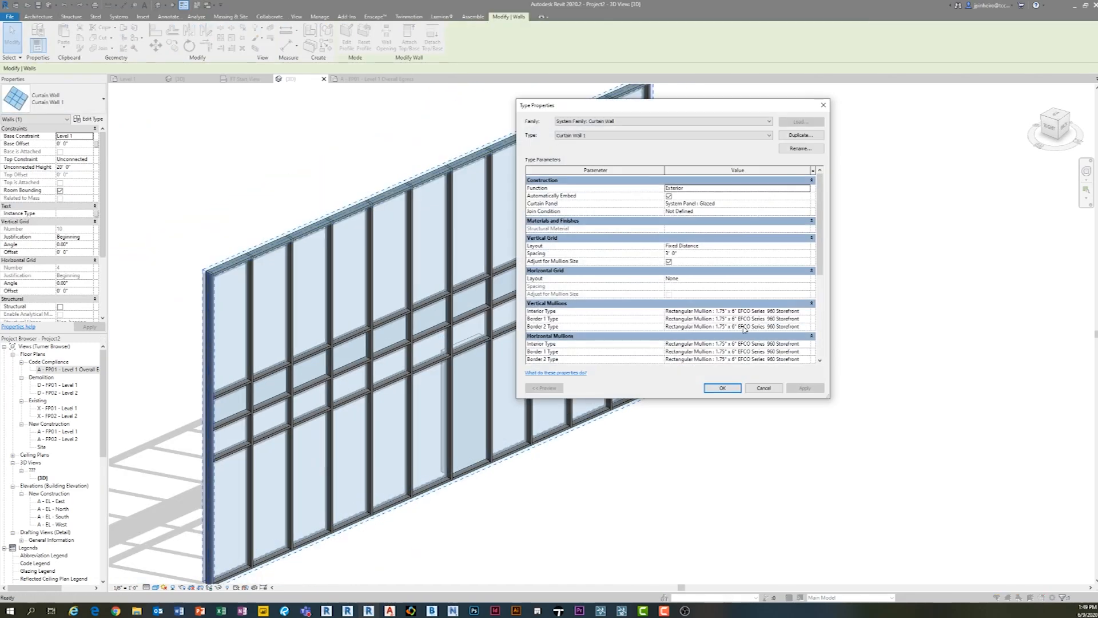
scroll("down", 3)
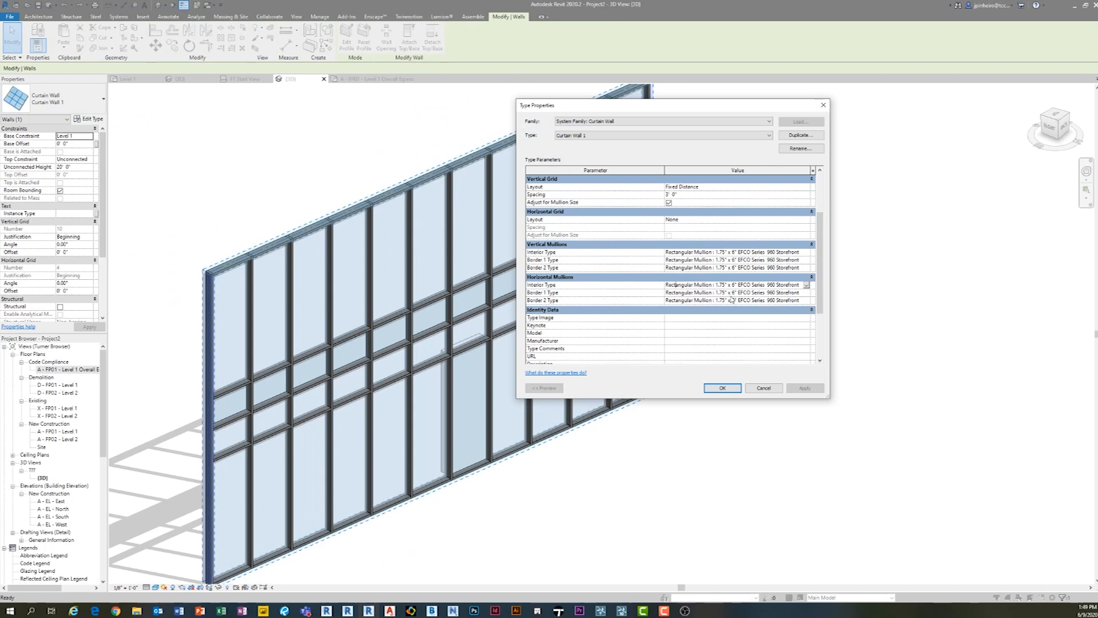
left_click(723, 388)
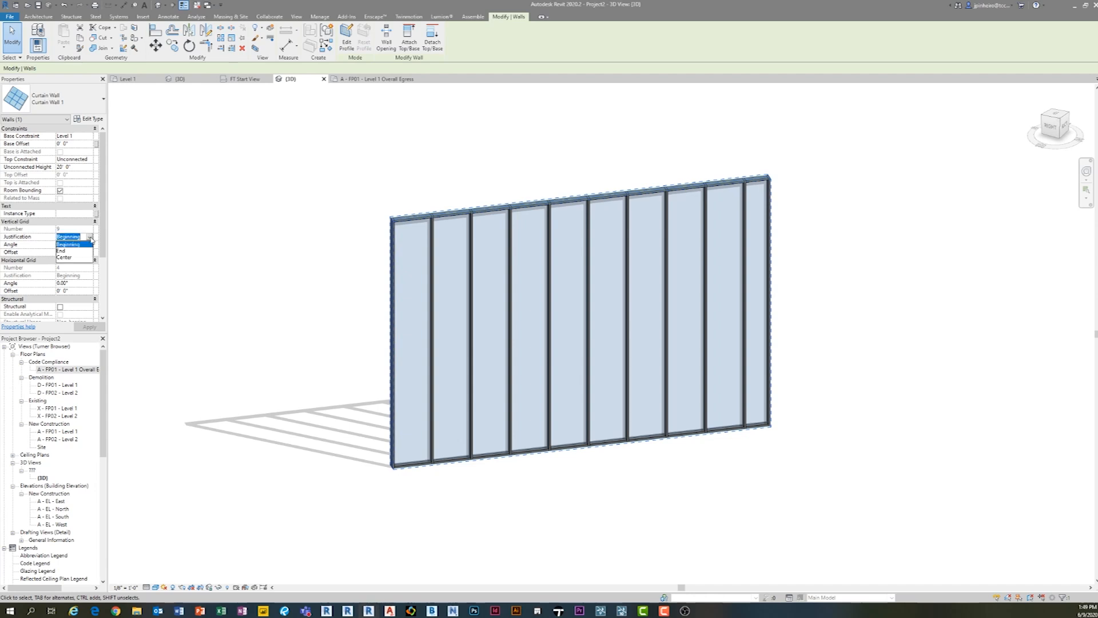
left_click(66, 256)
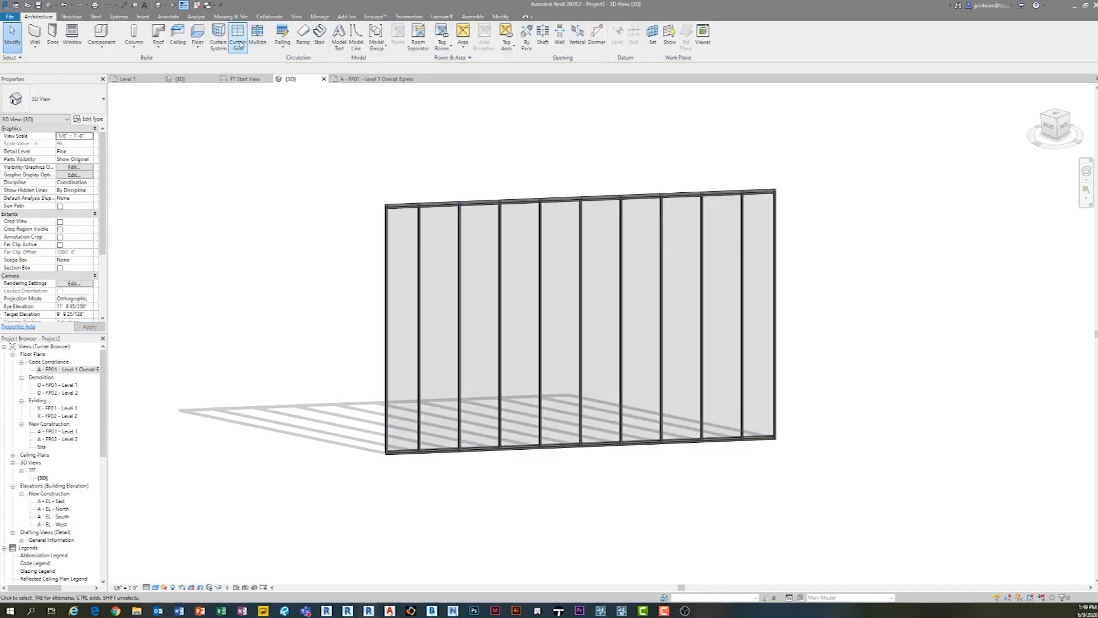
left_click(238, 34)
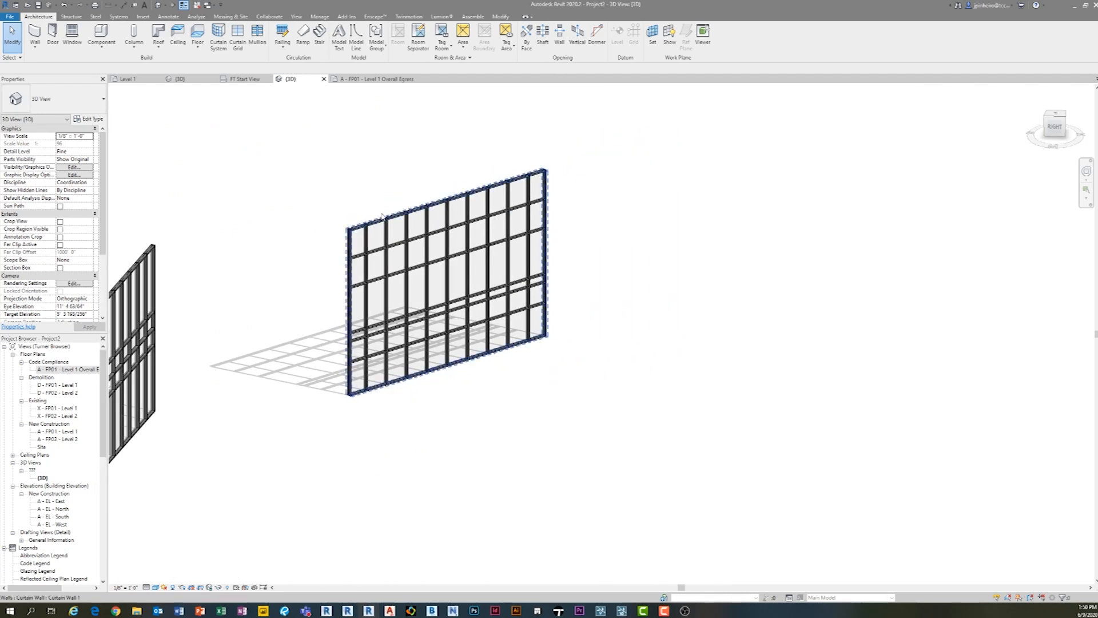
- Set the type's horizontal mullions to None, accept the non-type-driven mullions warning, and right-click a remaining mullion
left_click(89, 118)
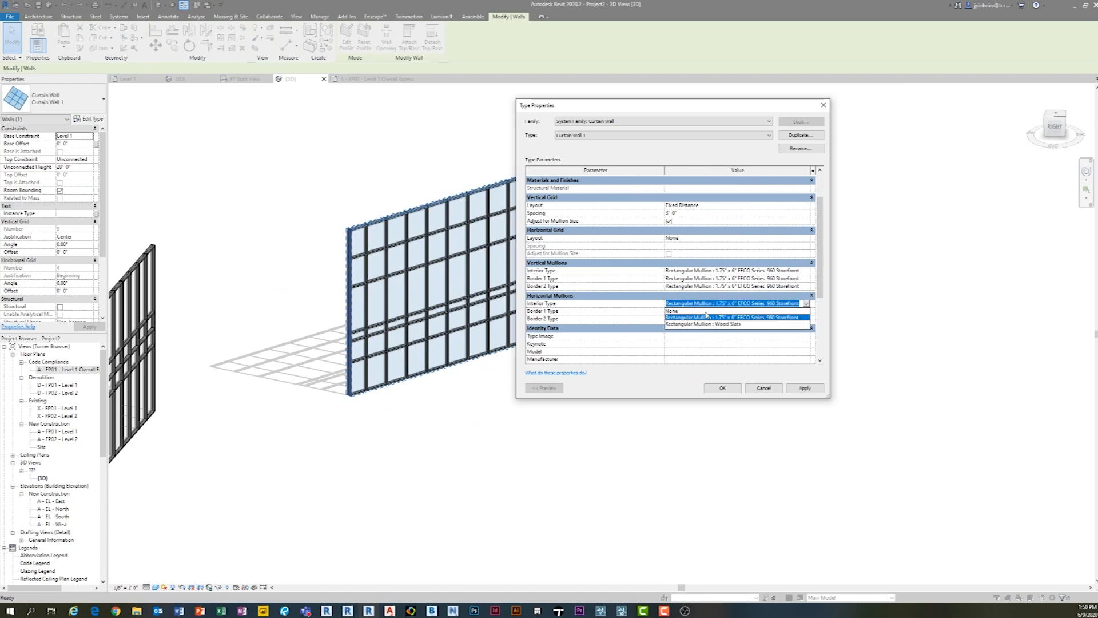
left_click(673, 312)
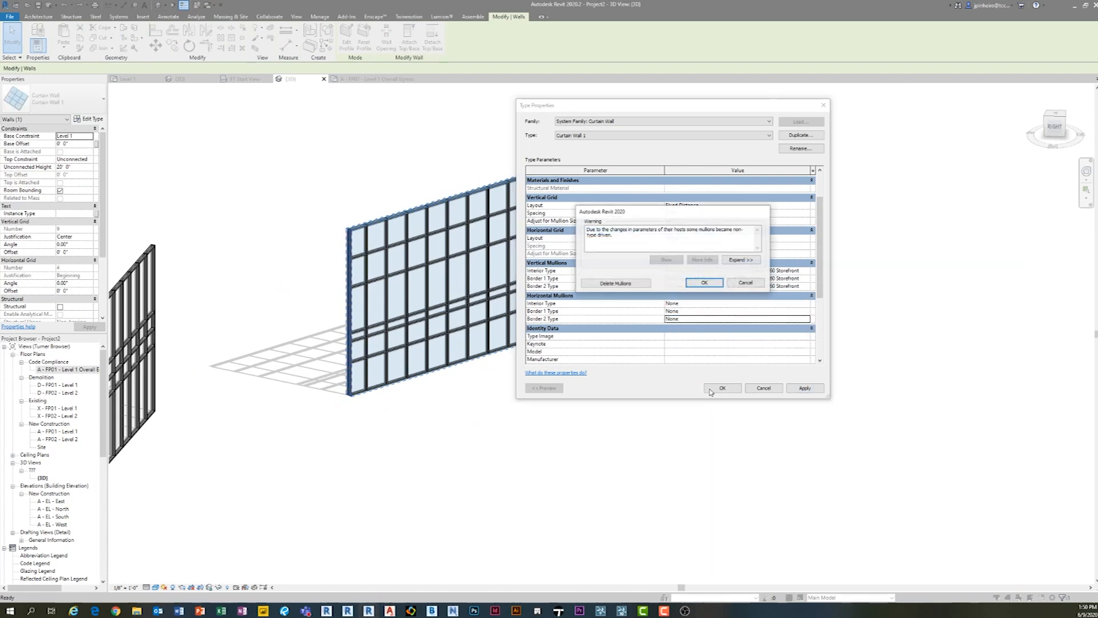
left_click(704, 283)
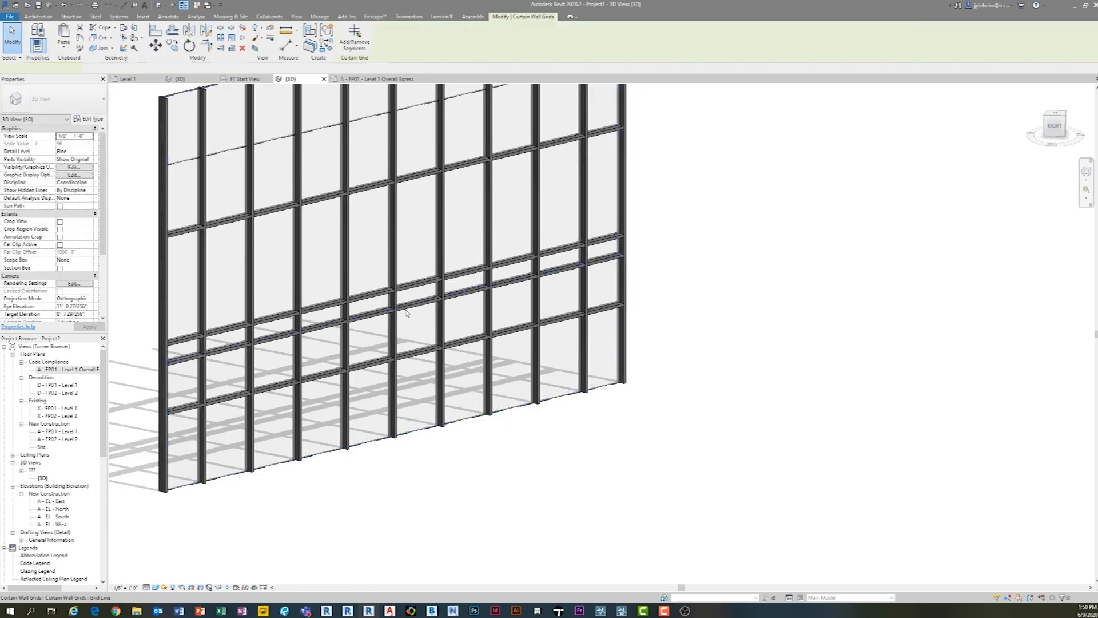
right_click(408, 309)
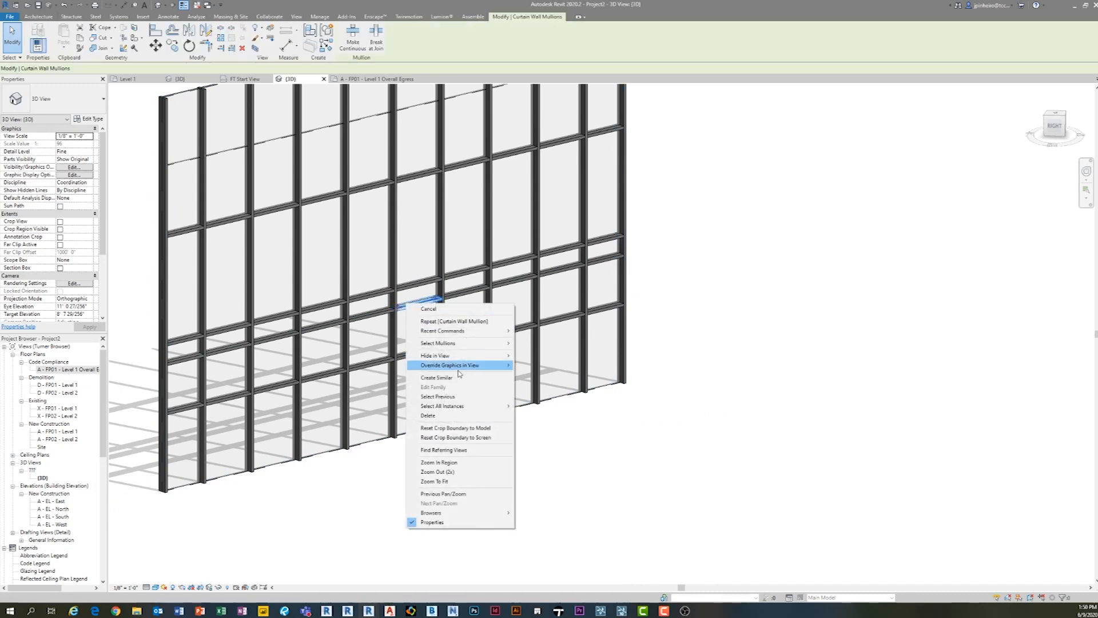